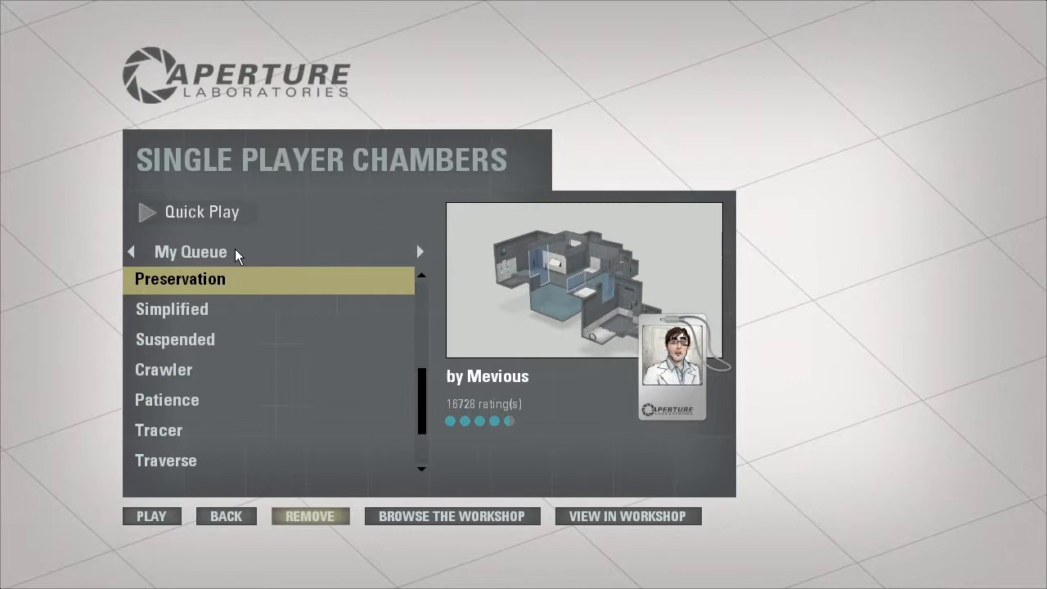
- Launch the Preservation test chamber from My Queue
left_click(151, 516)
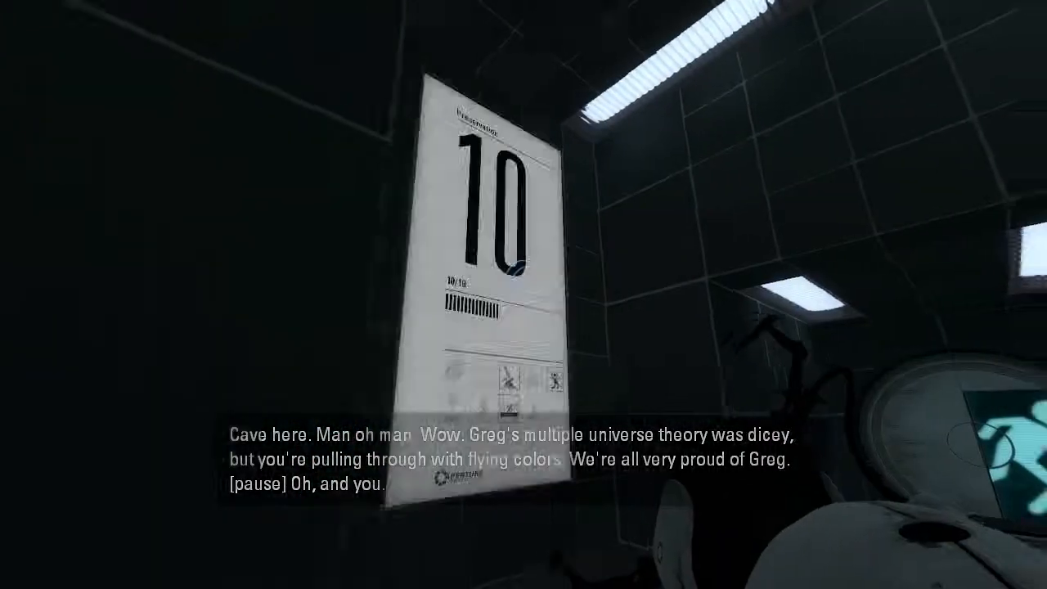
mouse_move(524, 294)
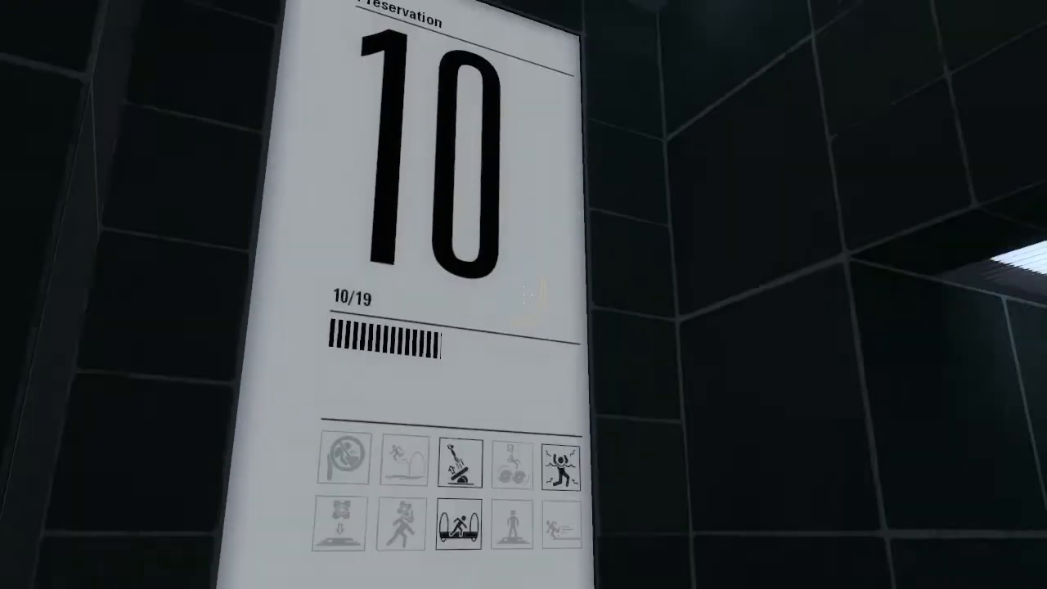
mouse_move(523, 295)
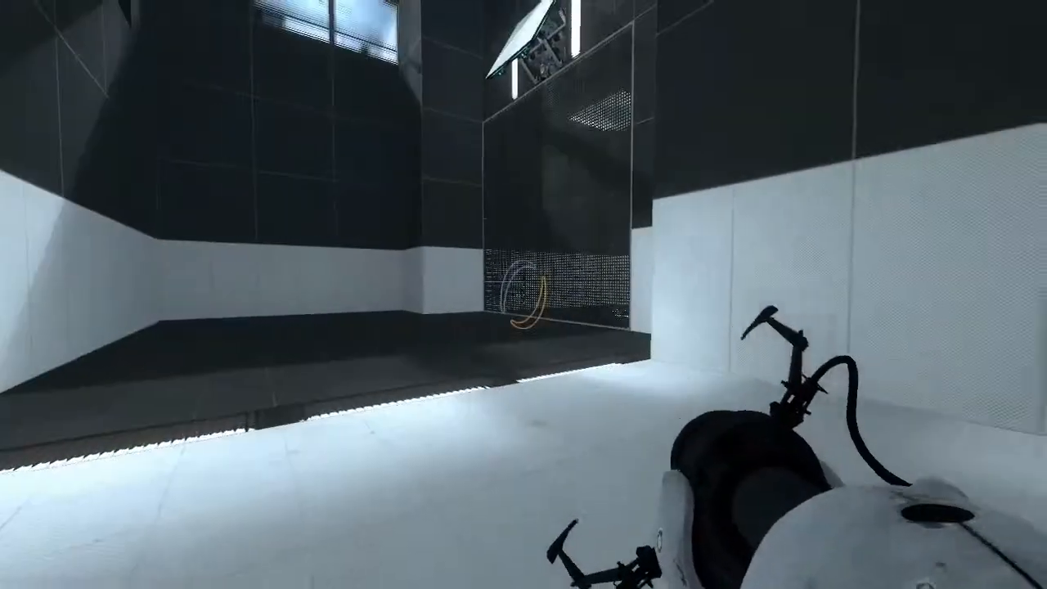
mouse_move(524, 294)
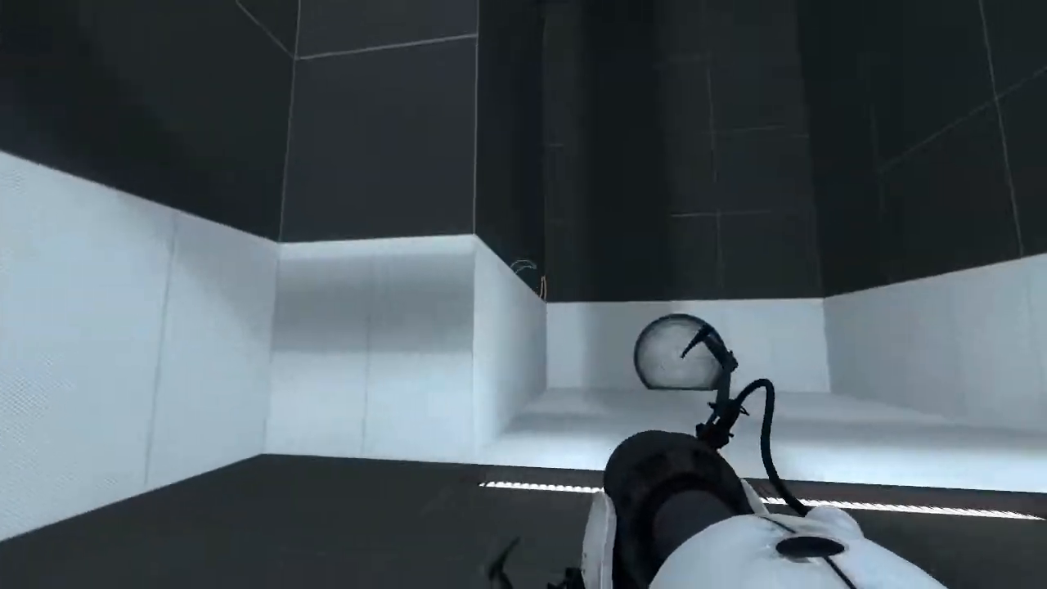
- Shoot a blue portal onto the white wall in the first test area
left_click(572, 367)
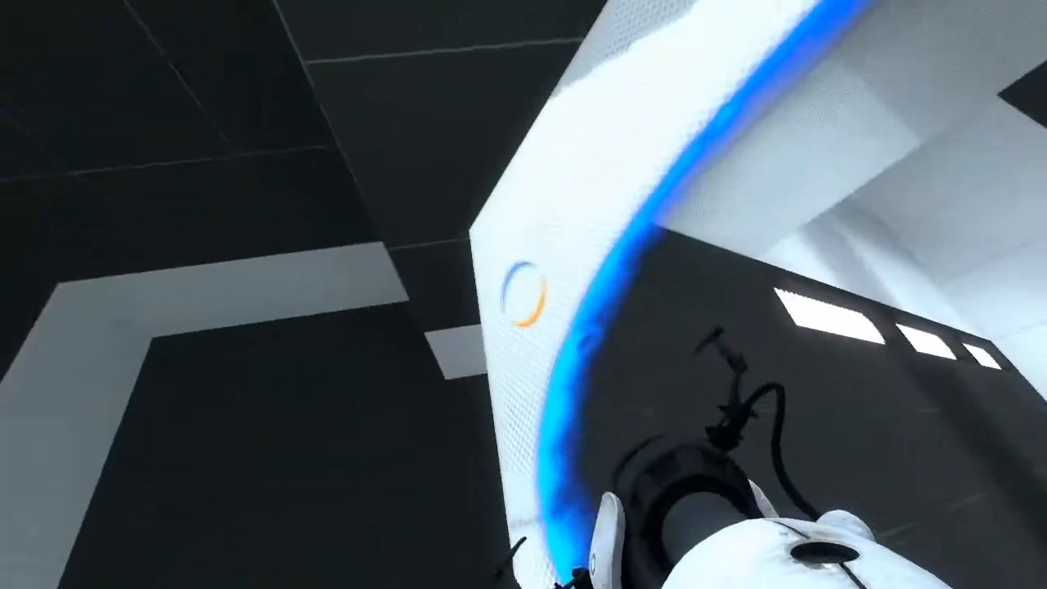
mouse_move(523, 295)
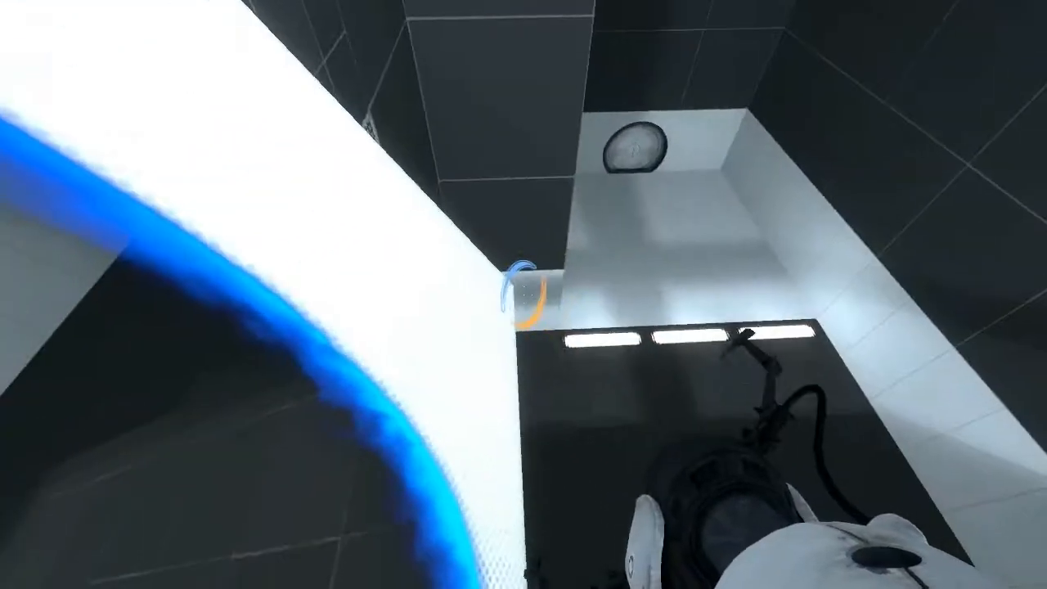
mouse_move(523, 294)
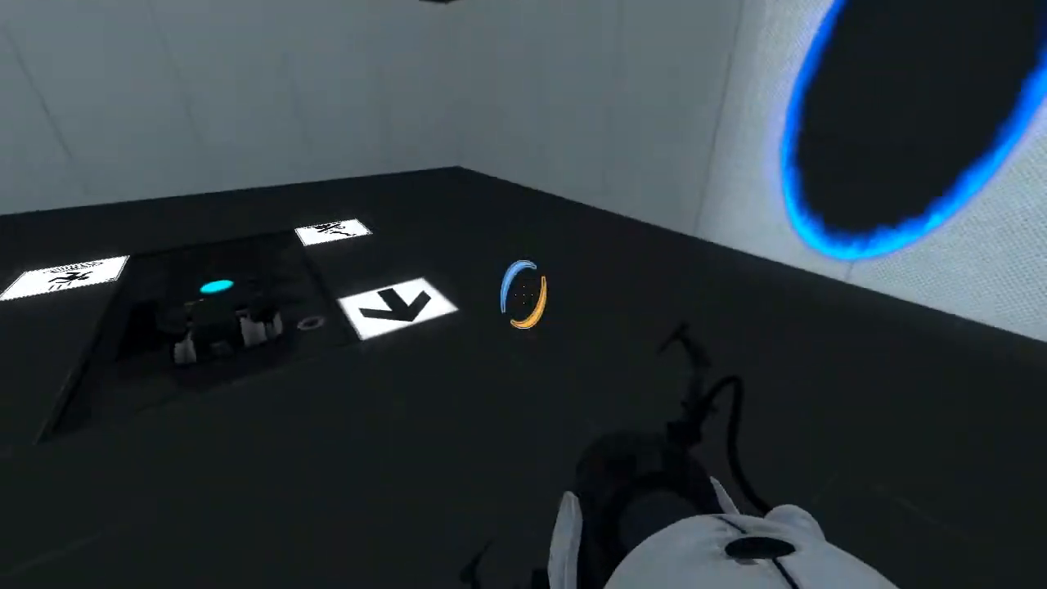
mouse_move(523, 295)
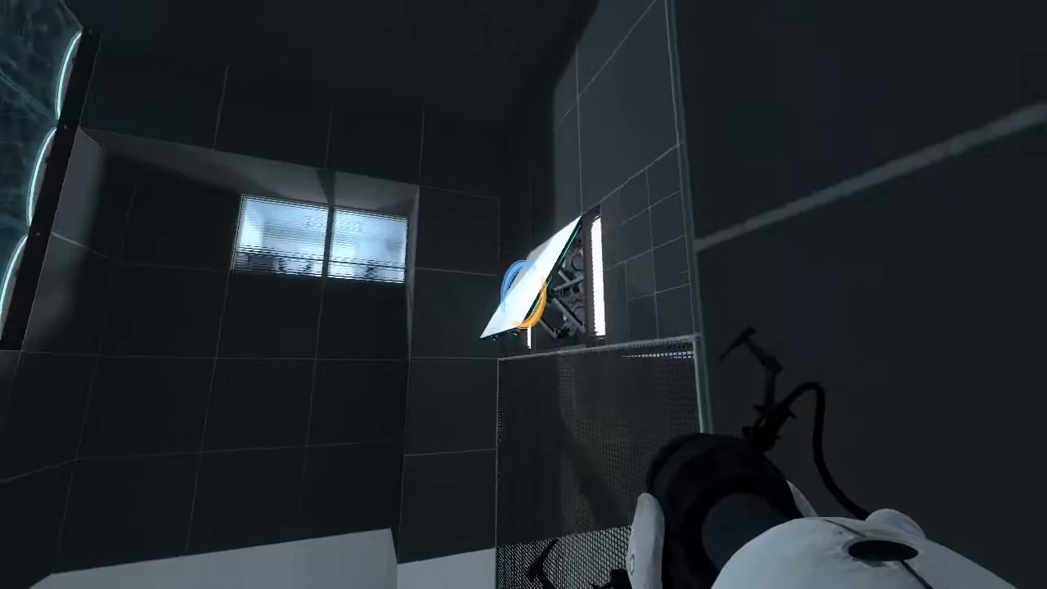
mouse_move(523, 294)
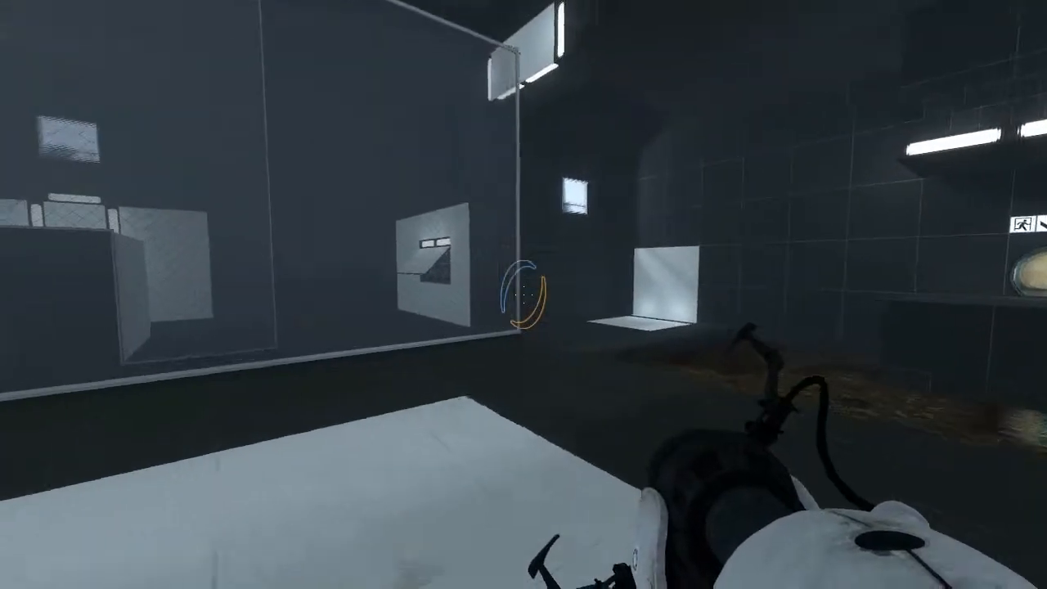
mouse_move(524, 295)
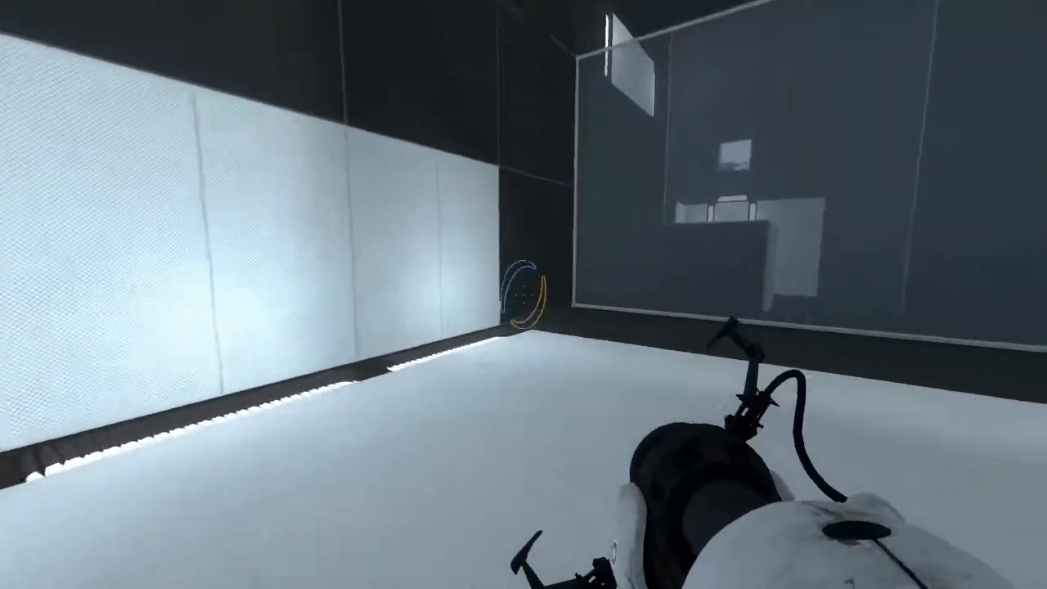
mouse_move(523, 295)
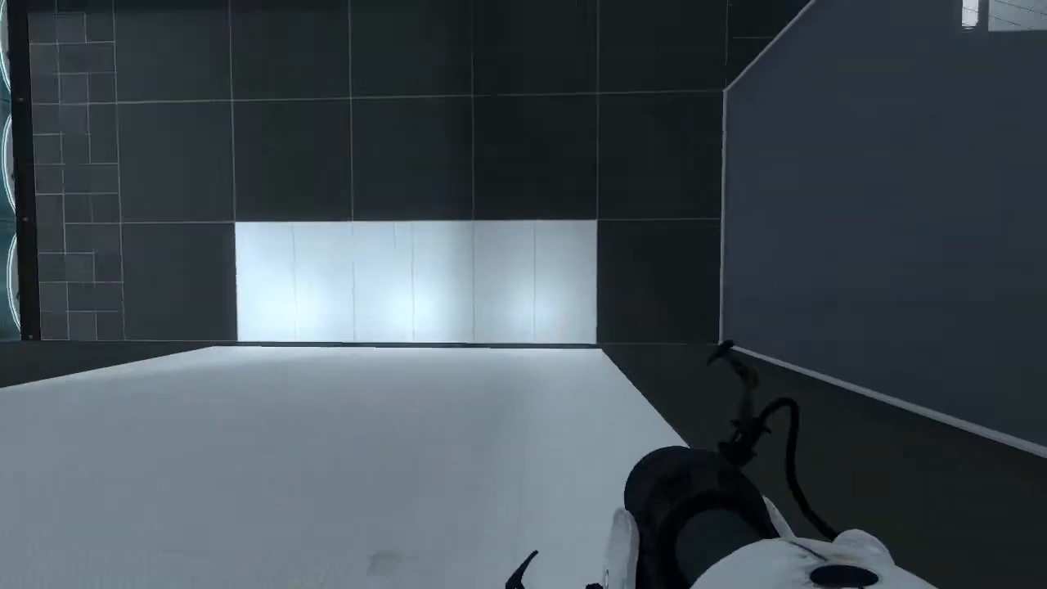
mouse_move(523, 295)
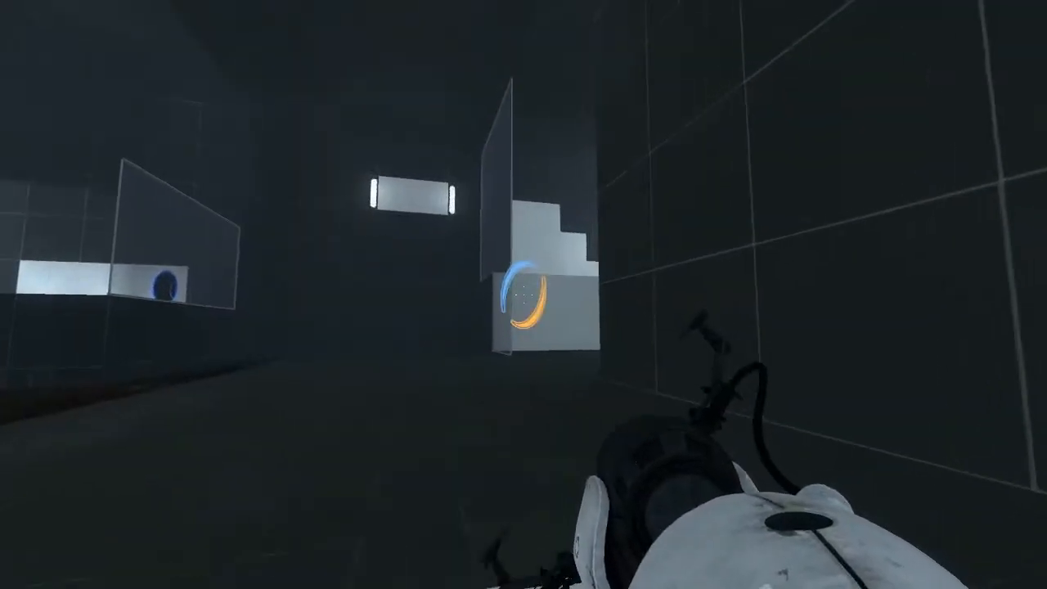
mouse_move(524, 294)
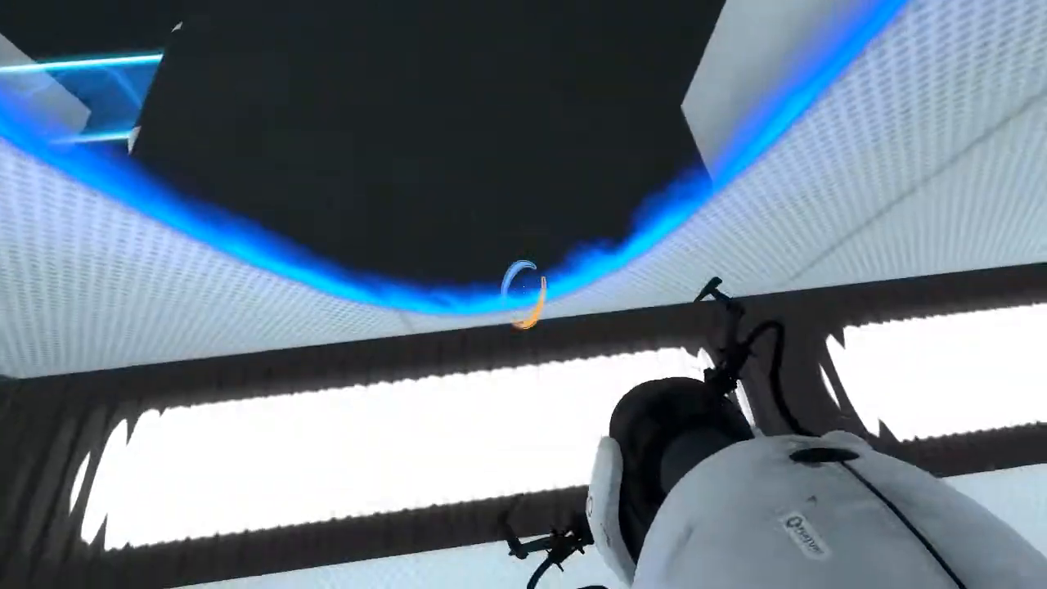
mouse_move(523, 295)
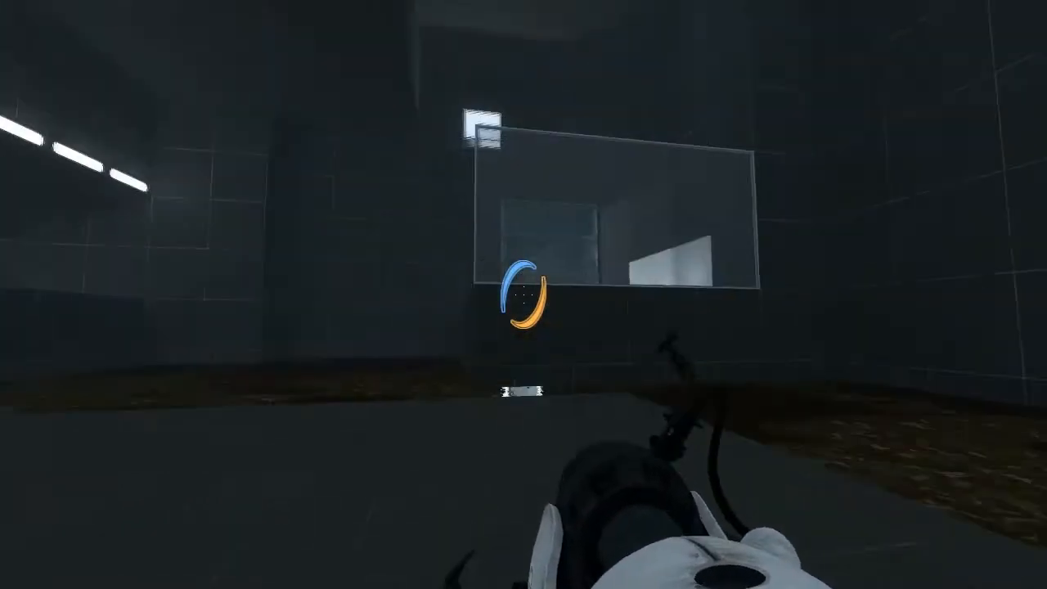
mouse_move(523, 294)
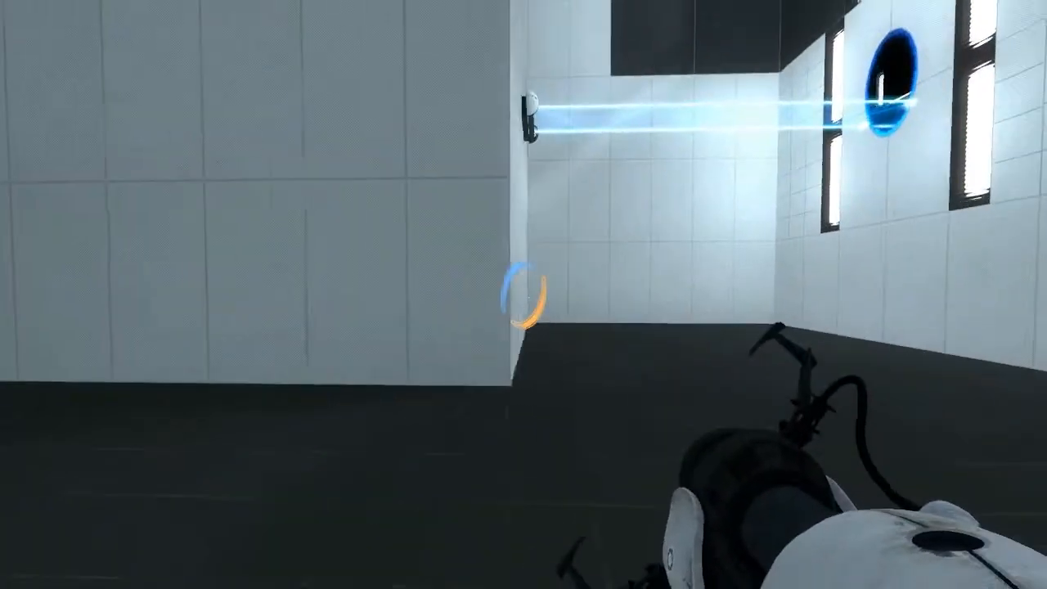
mouse_move(523, 295)
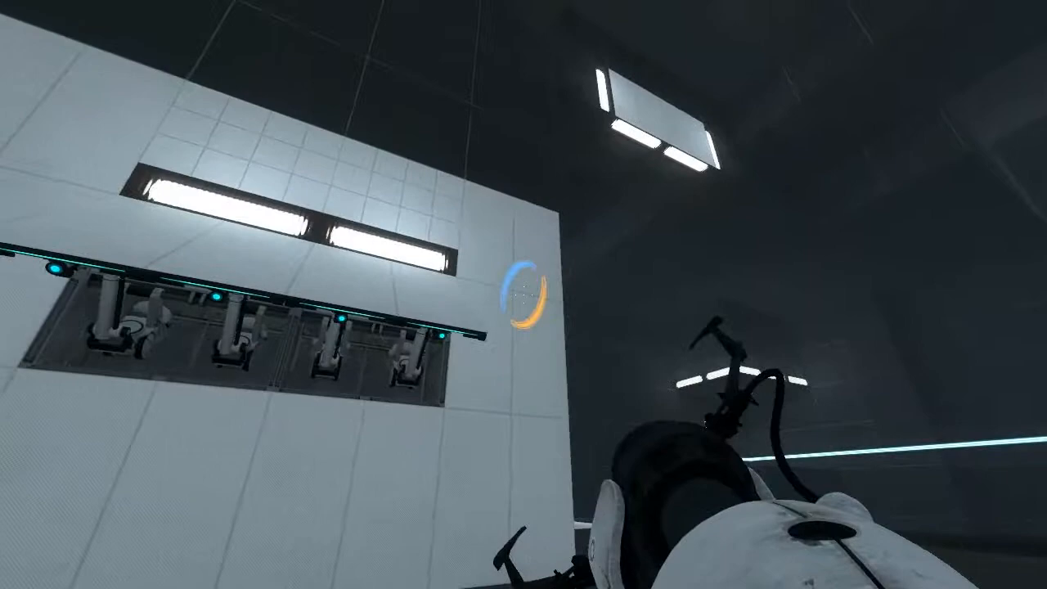
mouse_move(523, 295)
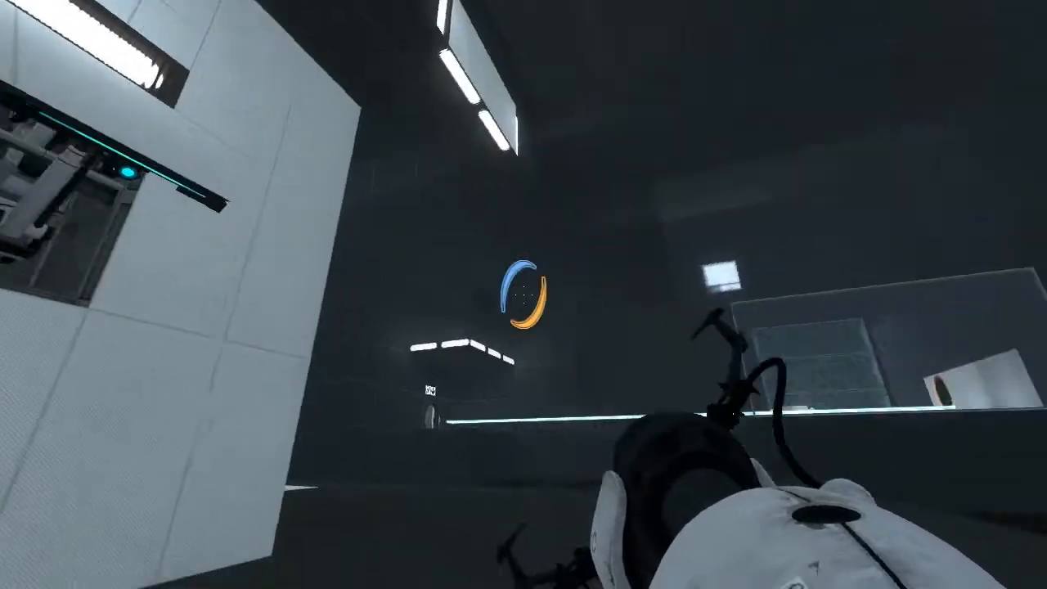
mouse_move(523, 294)
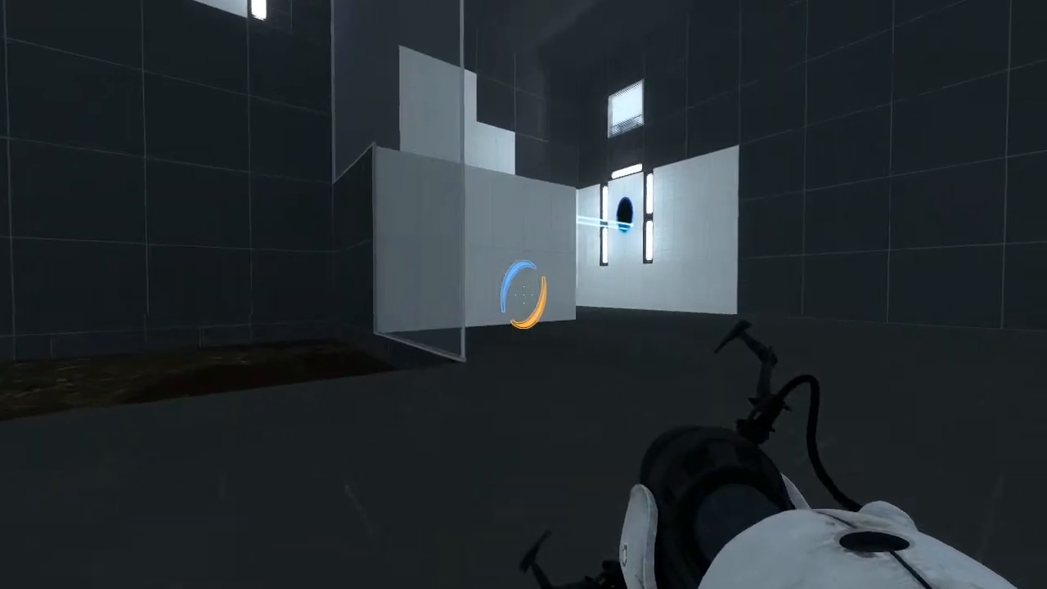
mouse_move(523, 294)
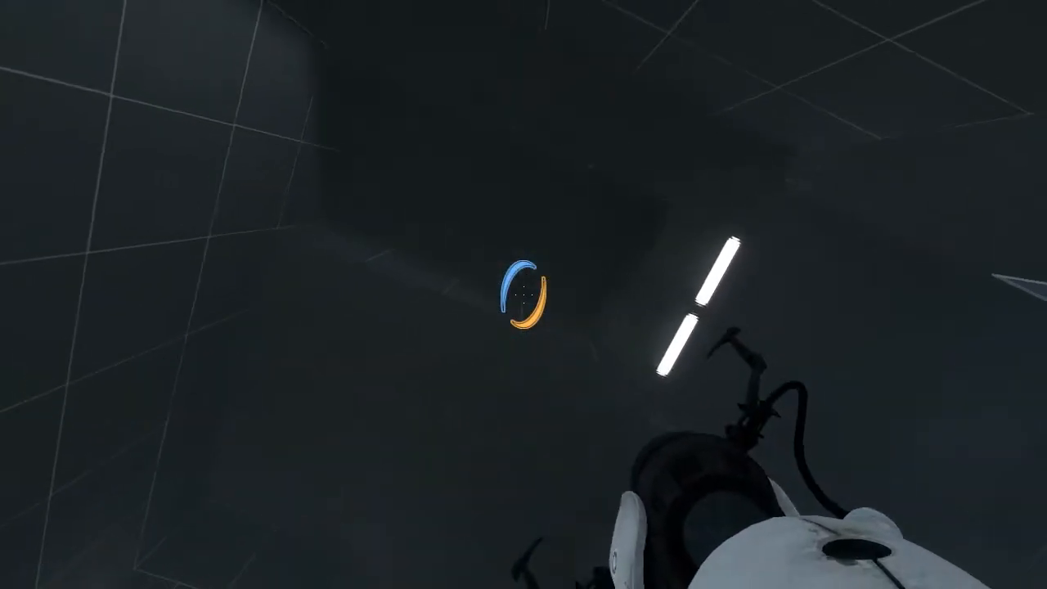
mouse_move(523, 294)
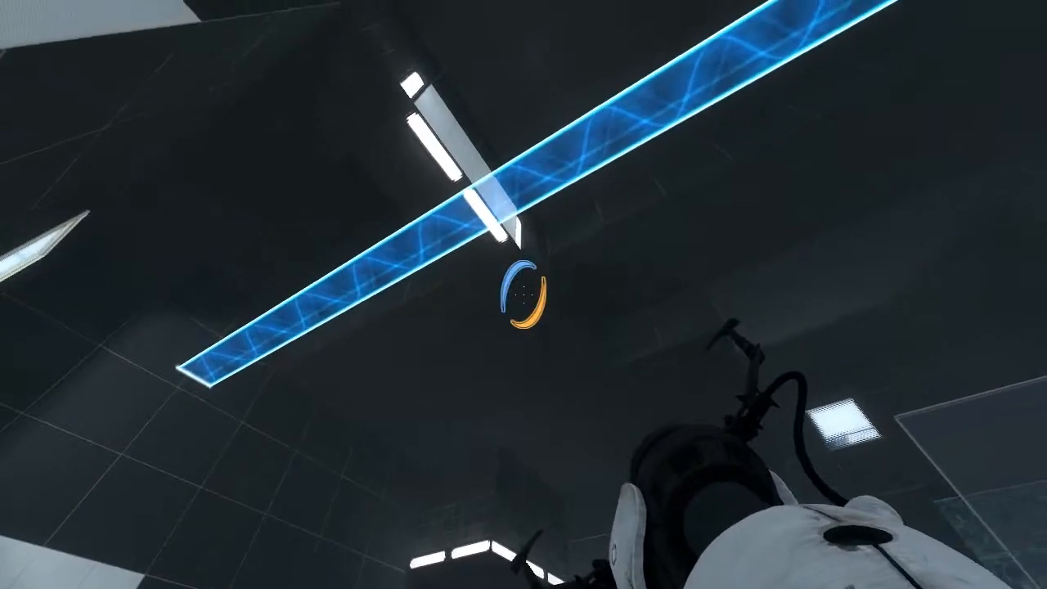
mouse_move(523, 294)
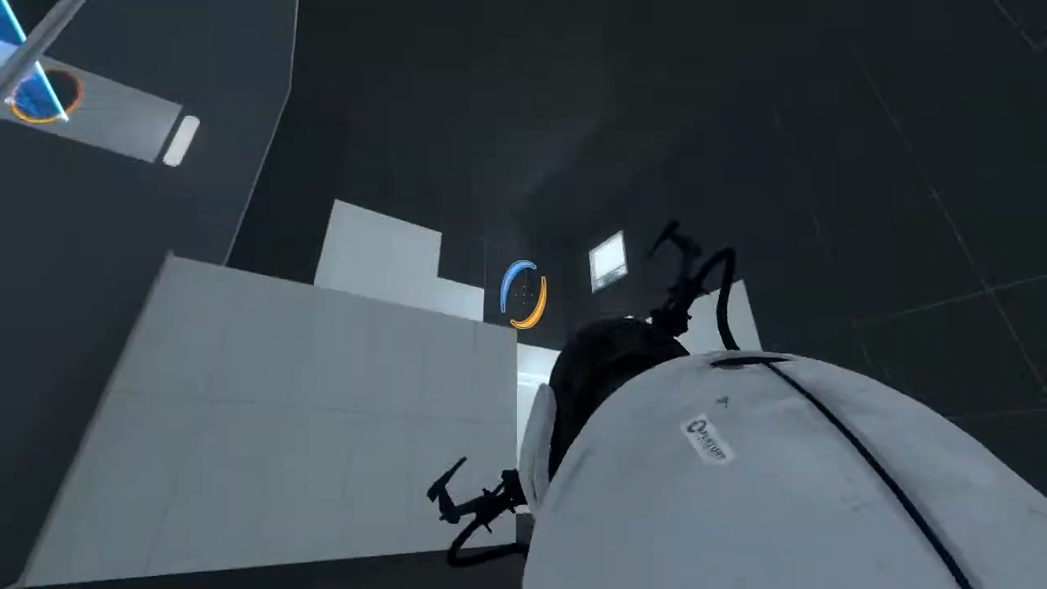
mouse_move(523, 294)
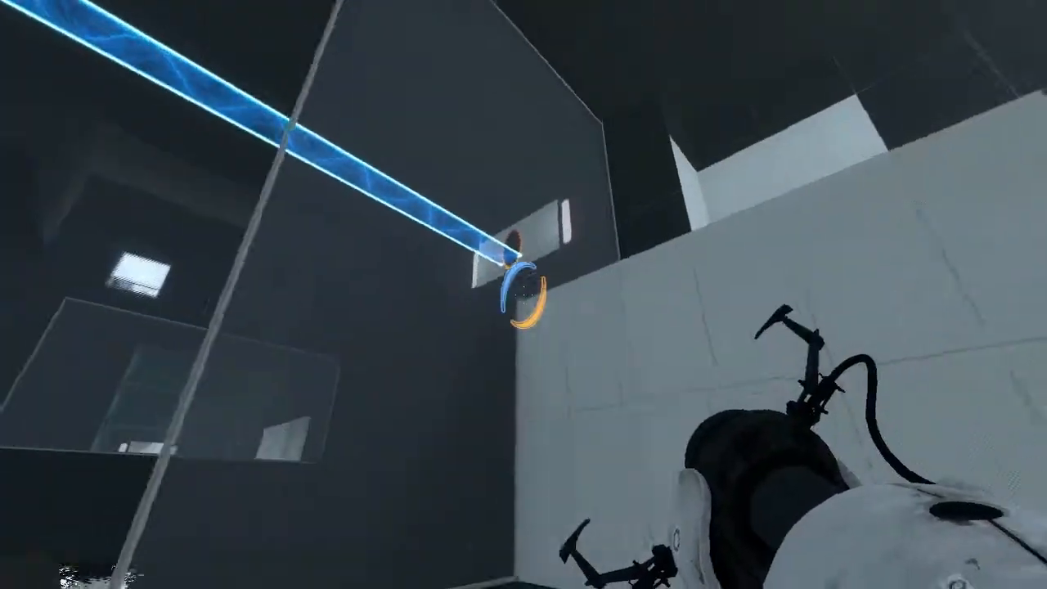
mouse_move(523, 294)
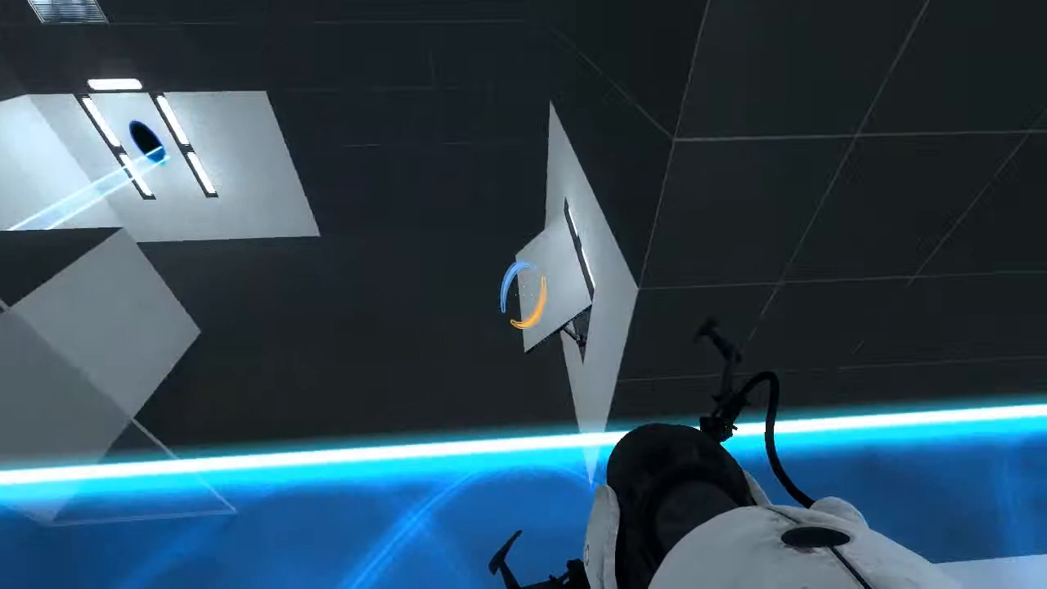
mouse_move(523, 294)
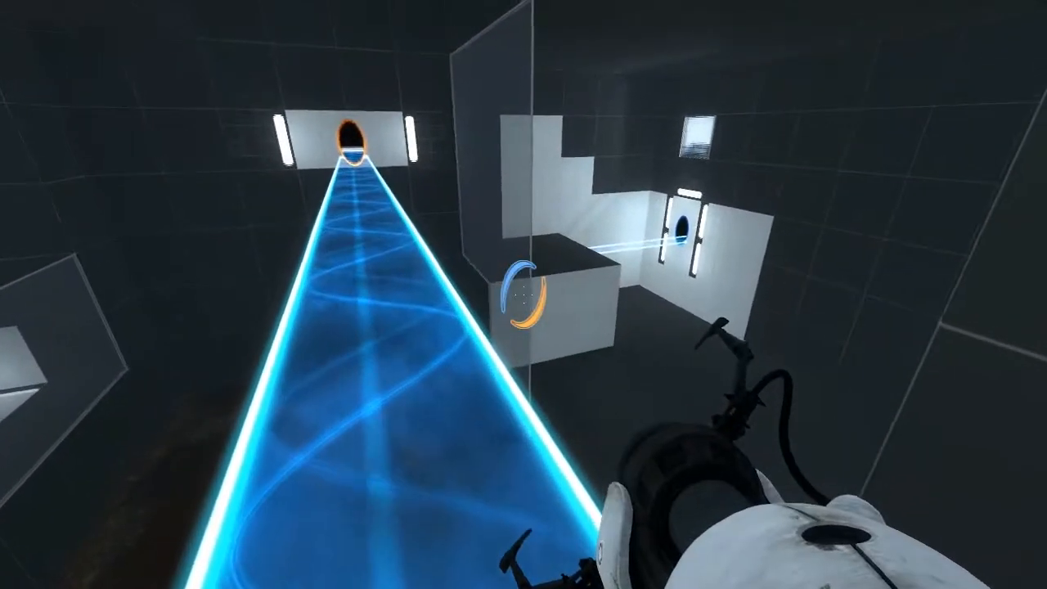
mouse_move(524, 294)
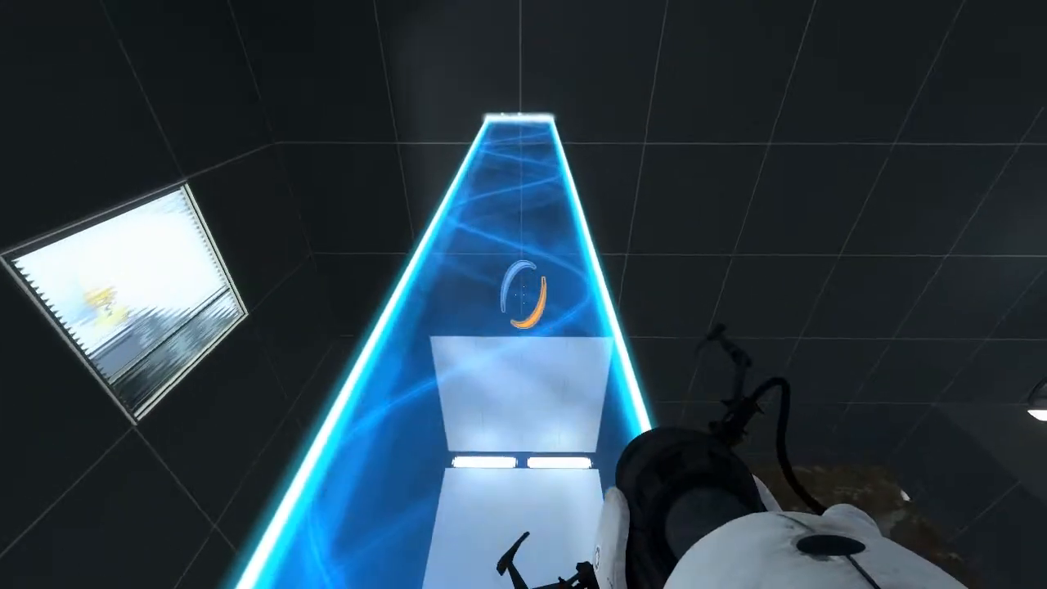
mouse_move(523, 294)
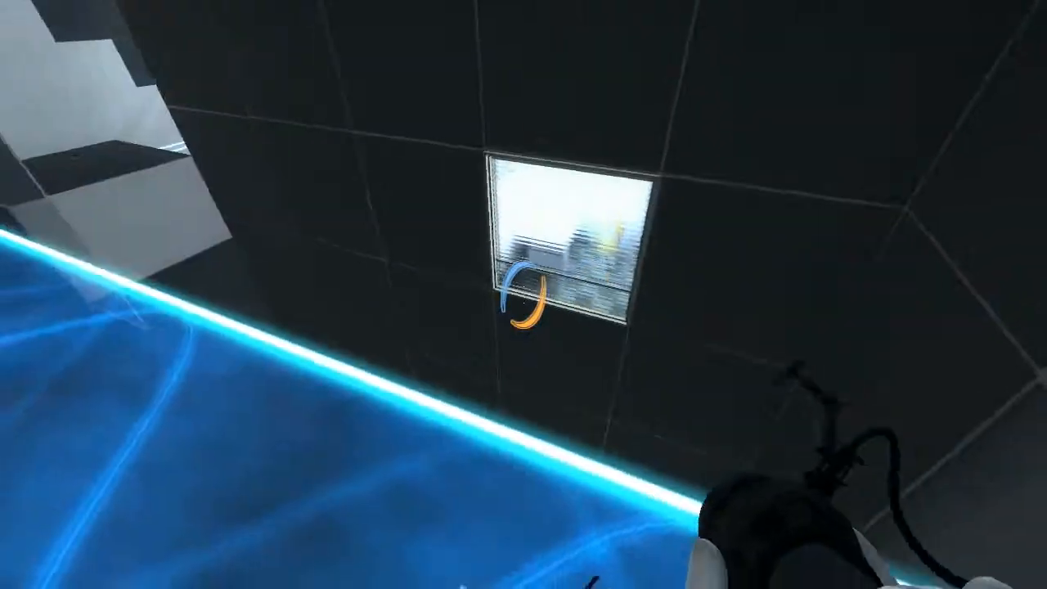
mouse_move(524, 295)
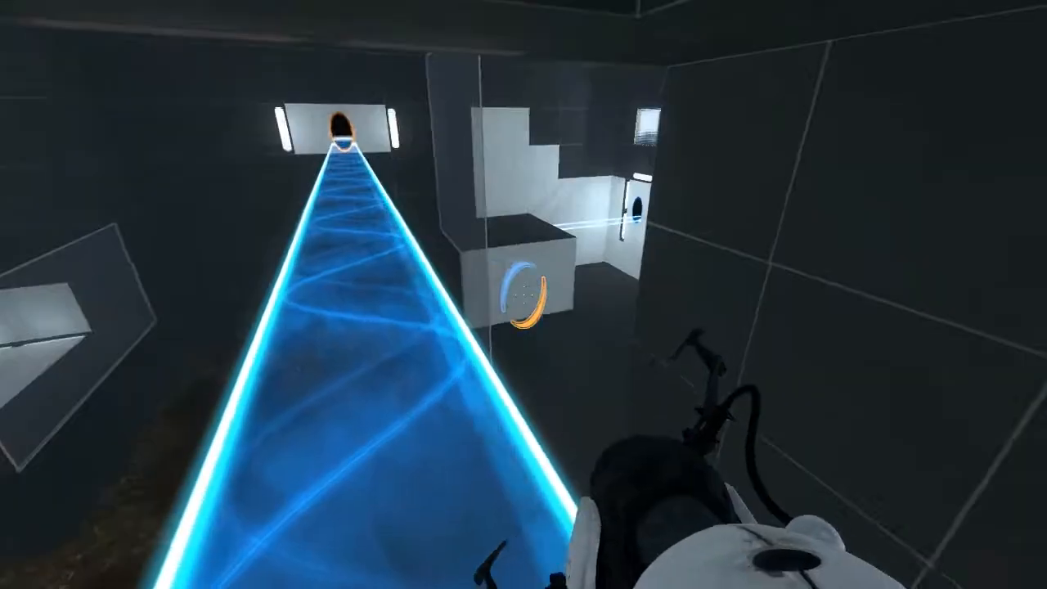
mouse_move(523, 295)
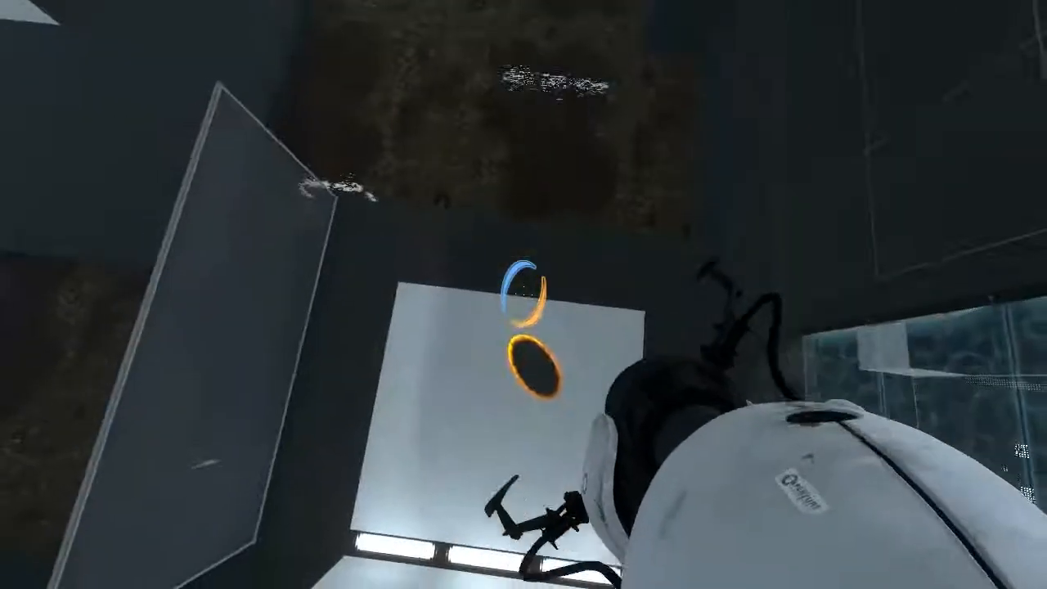
mouse_move(524, 295)
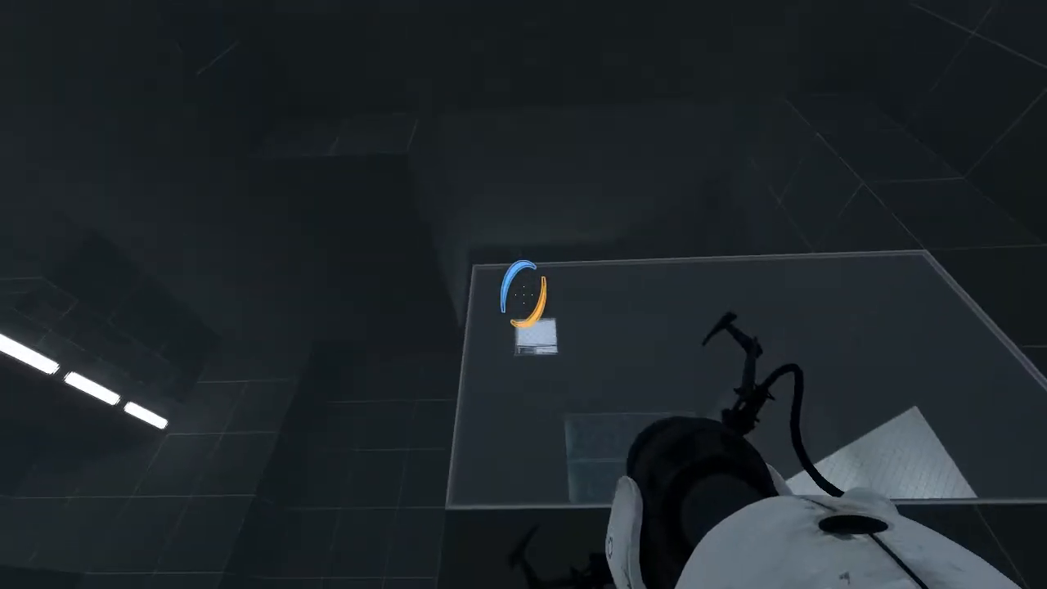
mouse_move(523, 295)
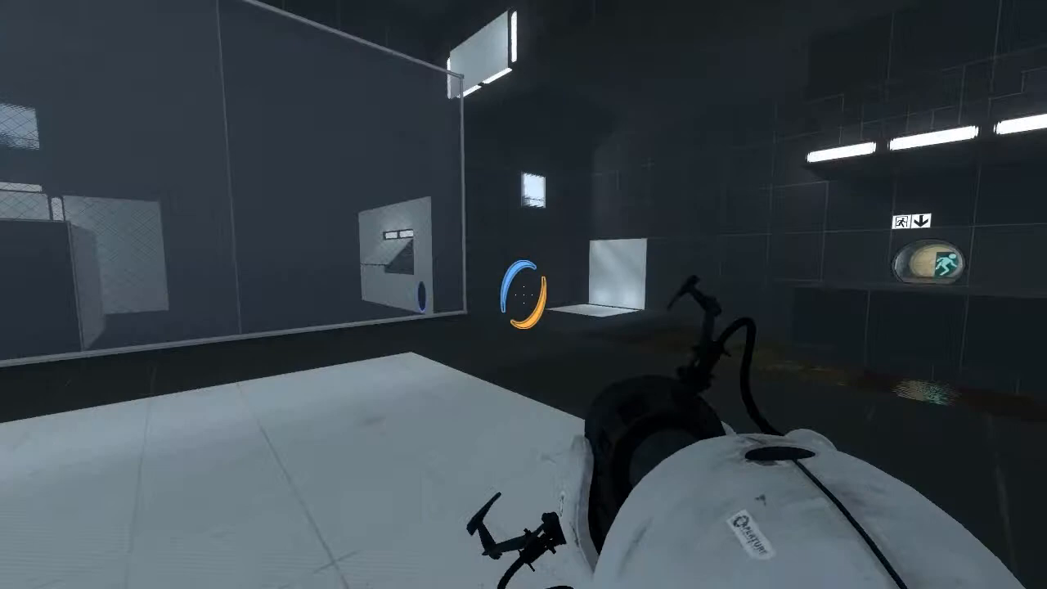
mouse_move(523, 295)
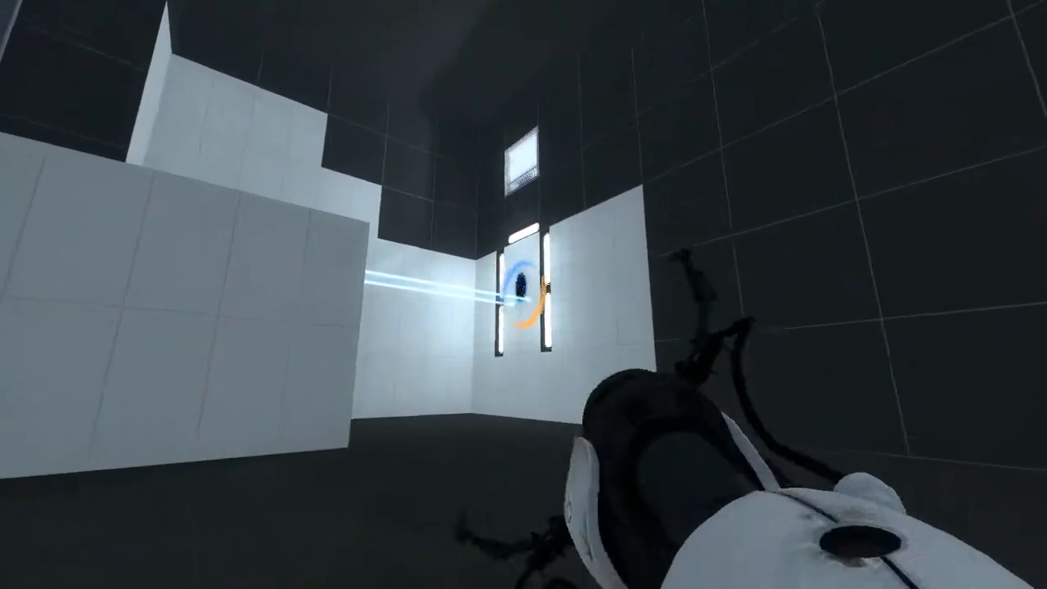
mouse_move(524, 294)
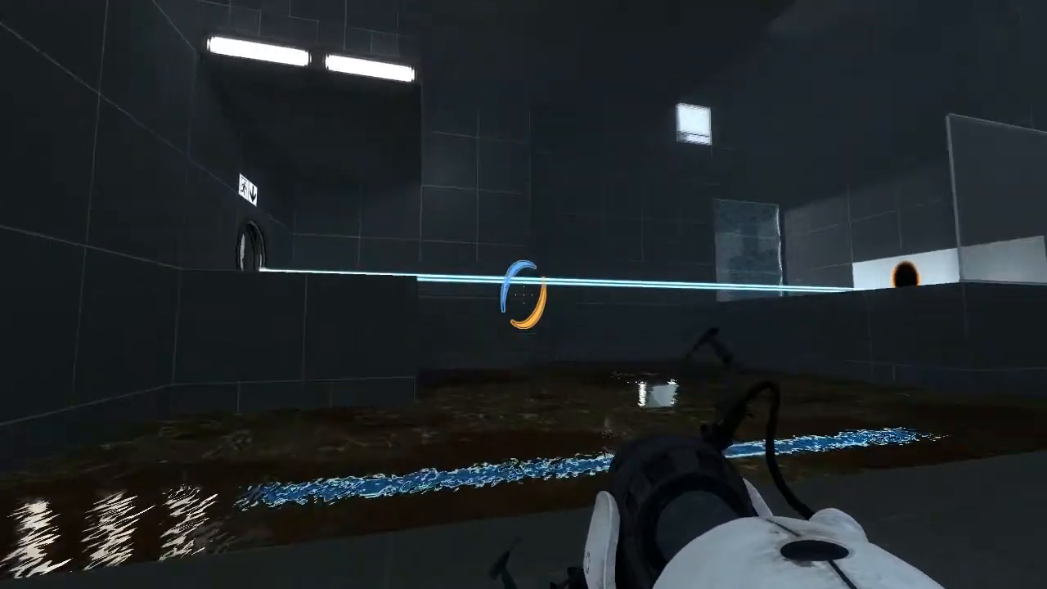
mouse_move(523, 294)
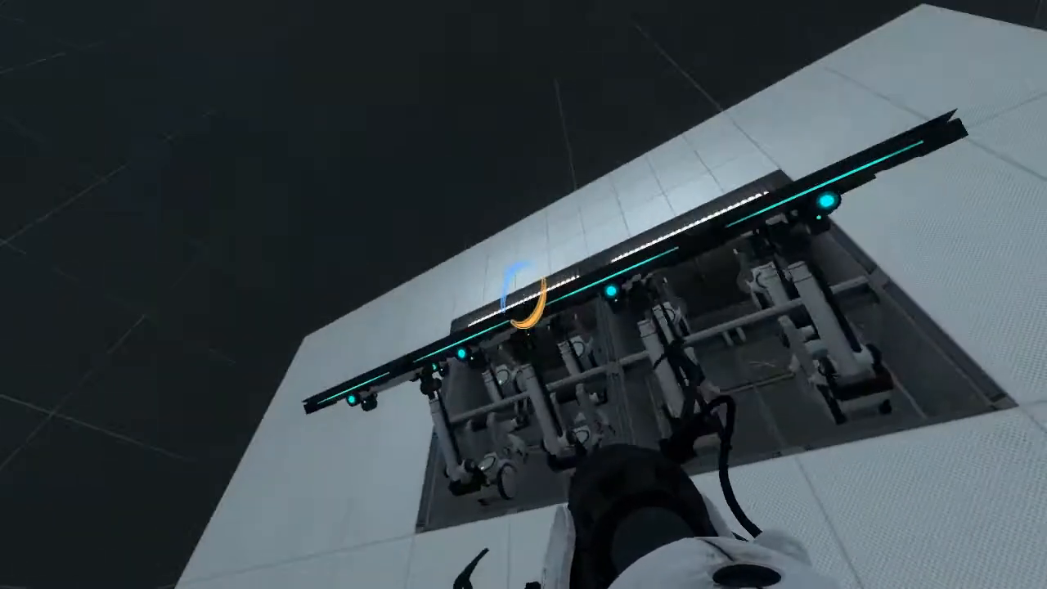
mouse_move(523, 294)
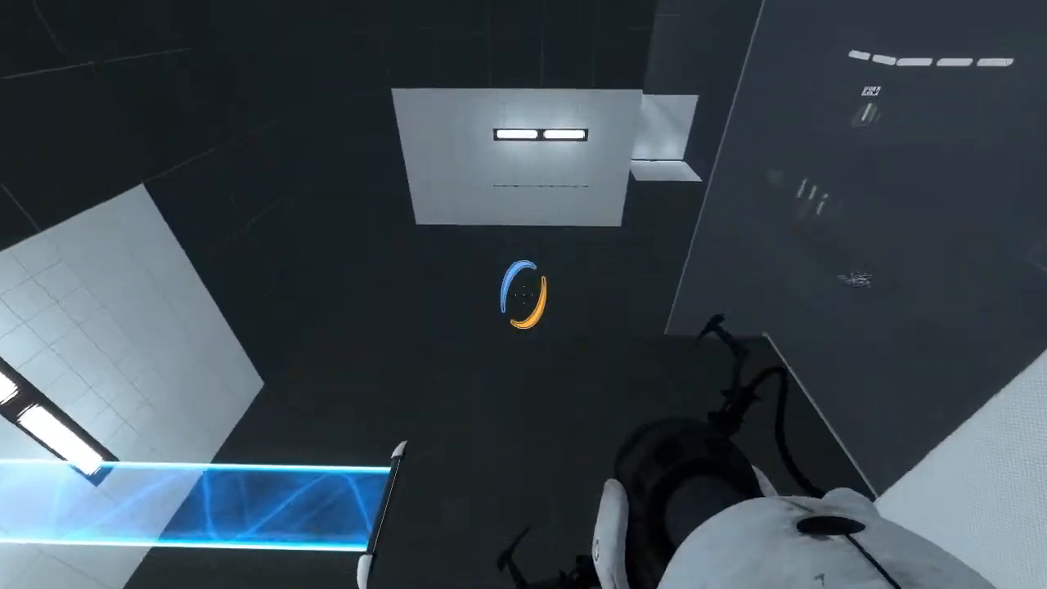
mouse_move(523, 294)
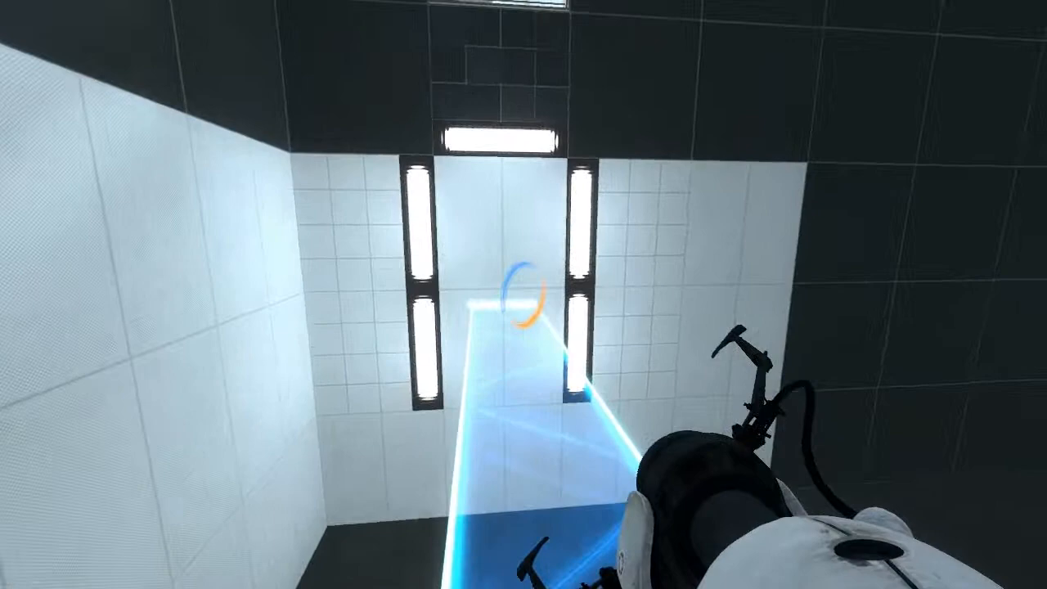
mouse_move(523, 294)
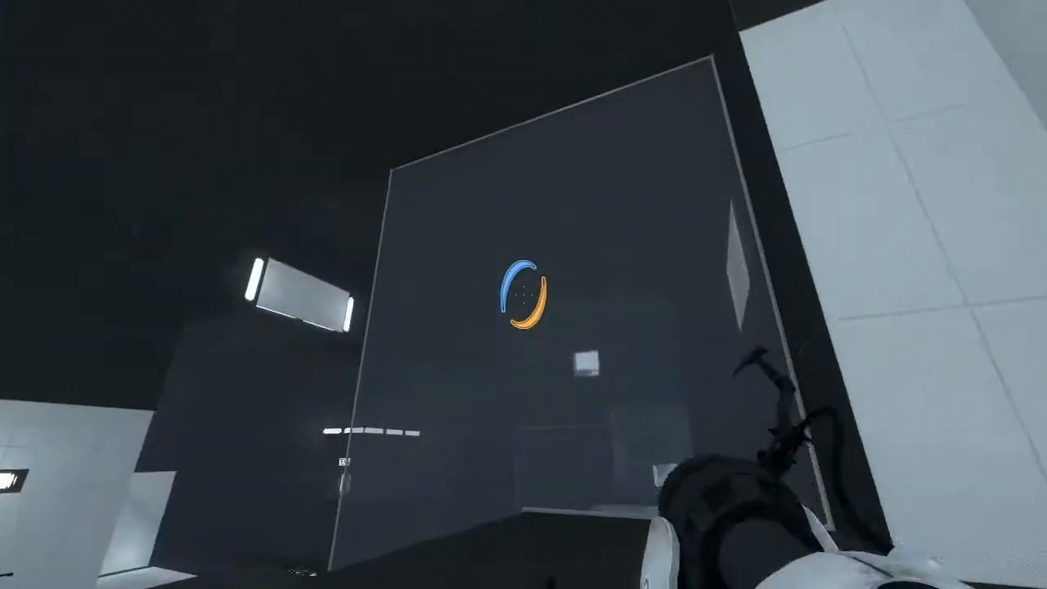
mouse_move(523, 294)
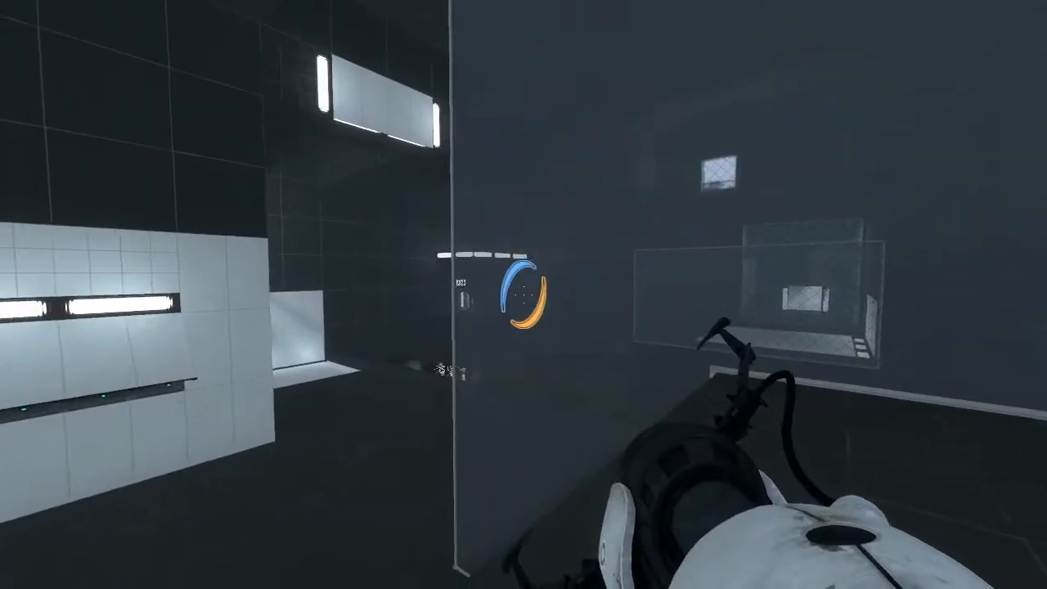
mouse_move(523, 294)
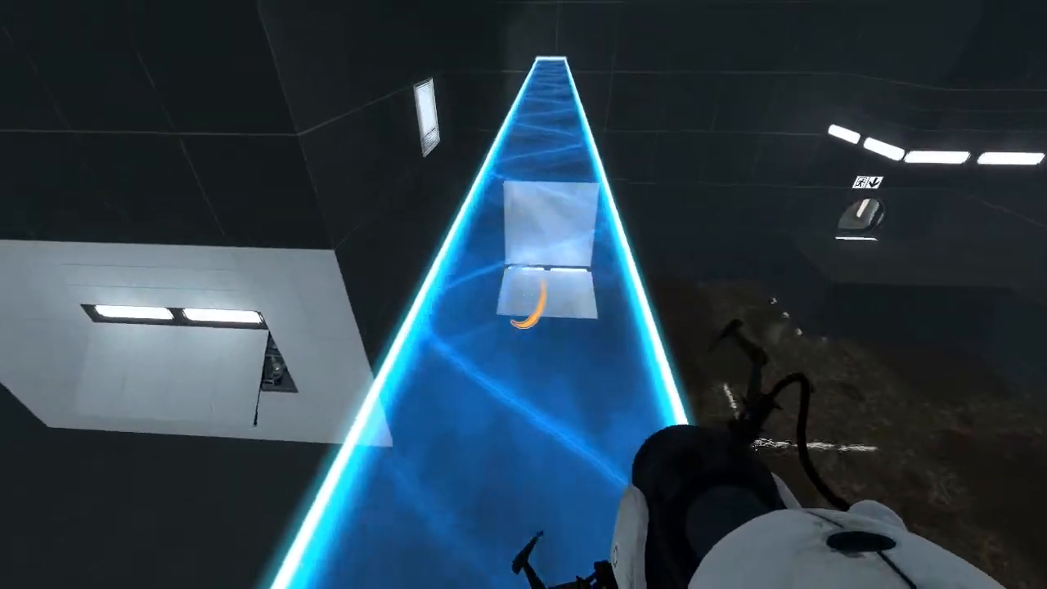
mouse_move(524, 295)
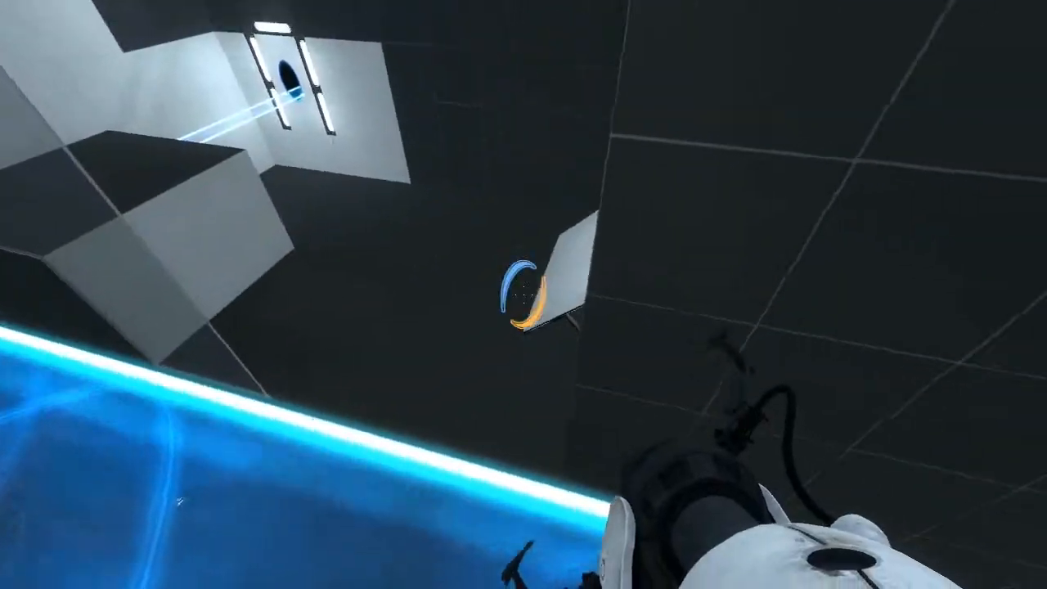
mouse_move(523, 294)
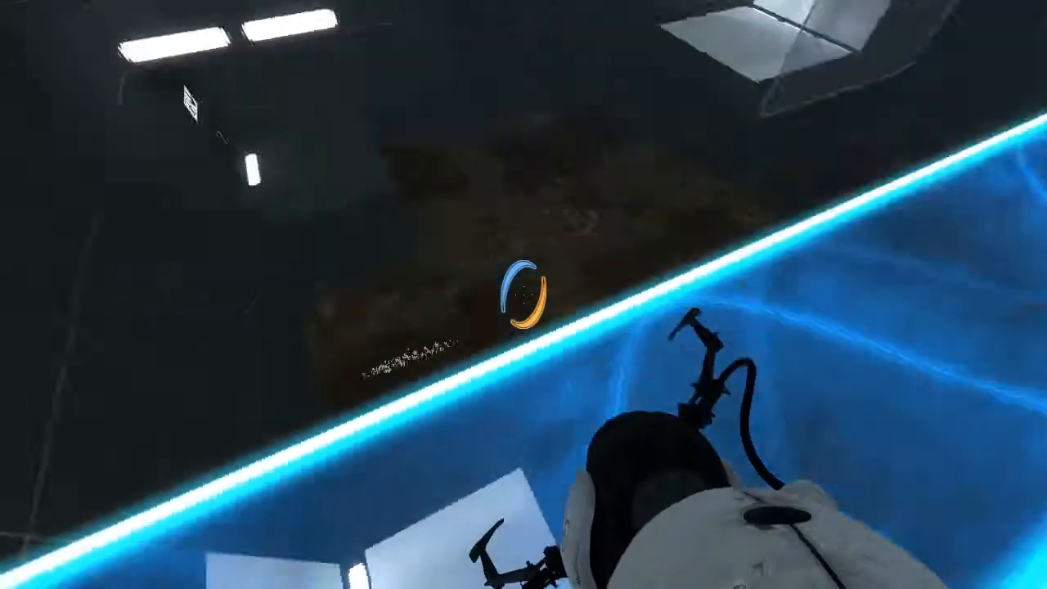
mouse_move(523, 294)
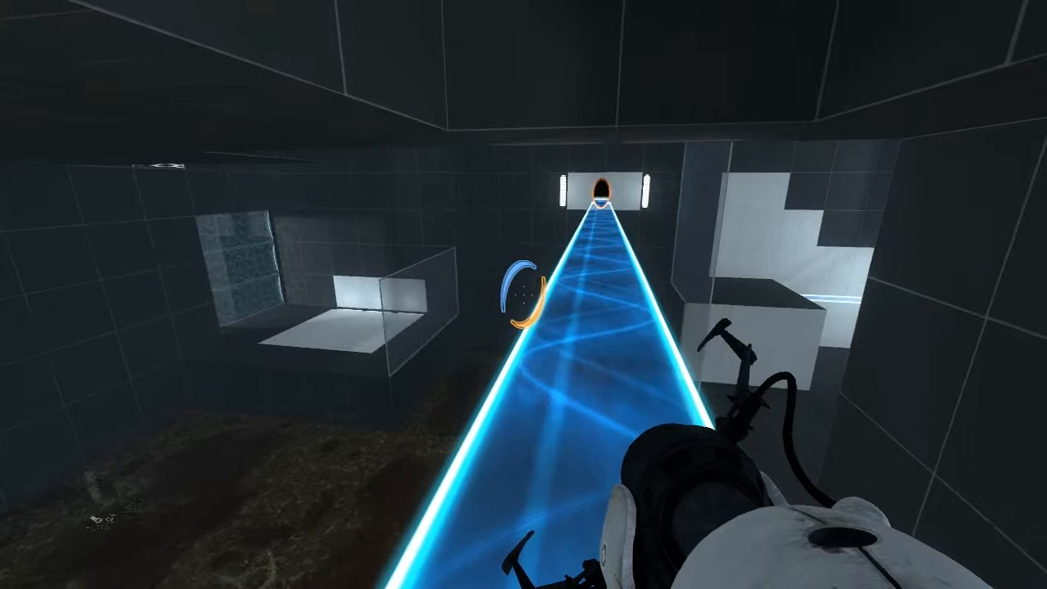
mouse_move(524, 295)
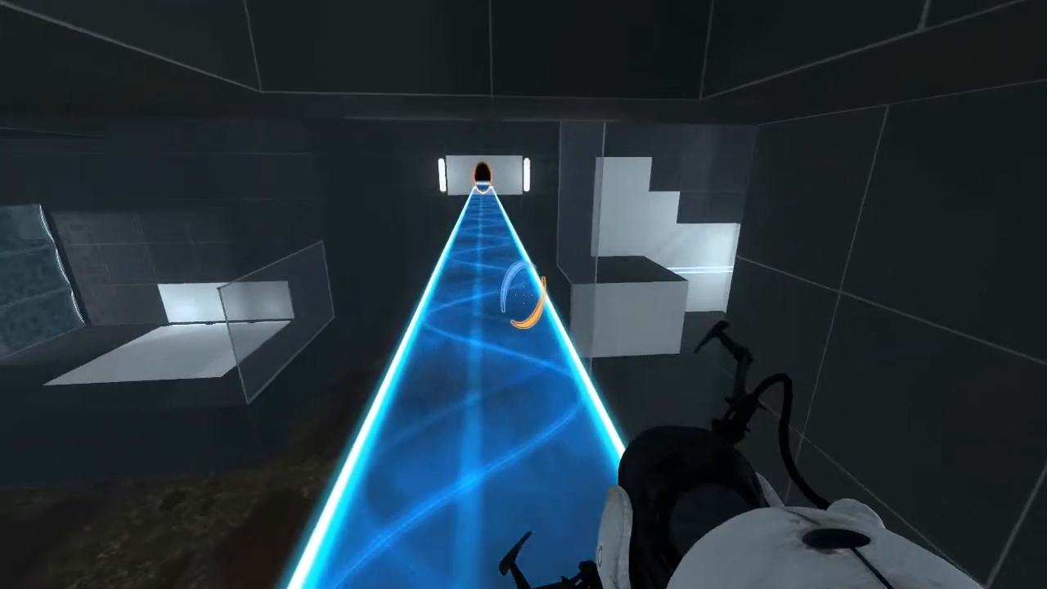
mouse_move(524, 294)
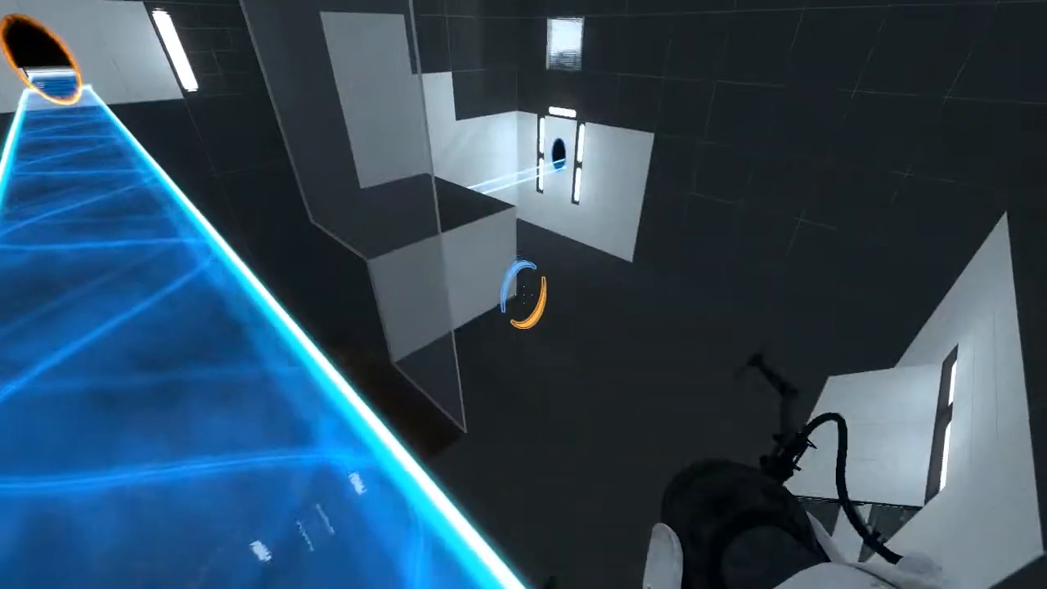
mouse_move(524, 295)
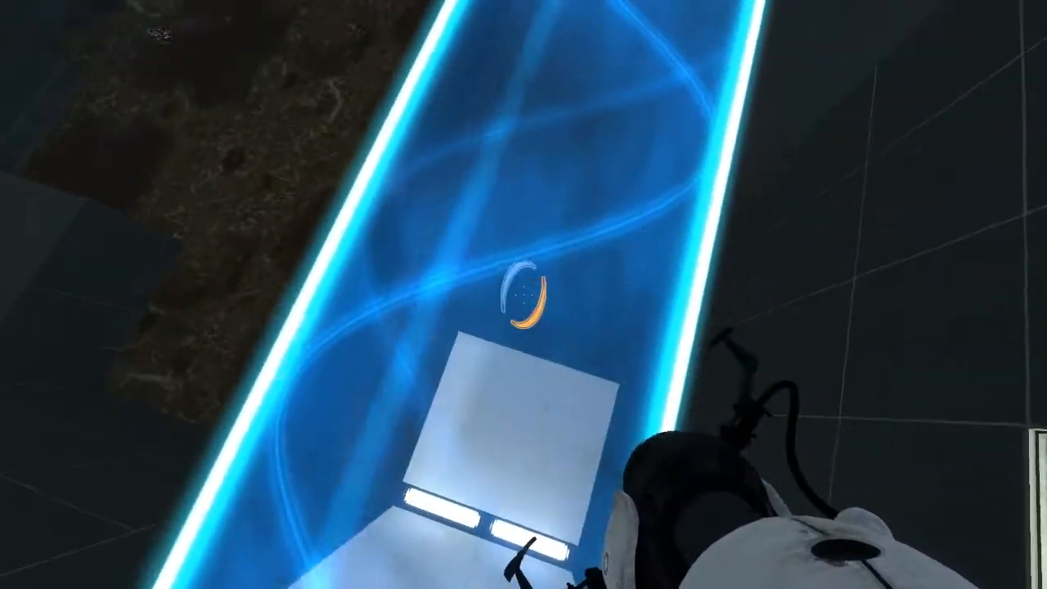
mouse_move(524, 295)
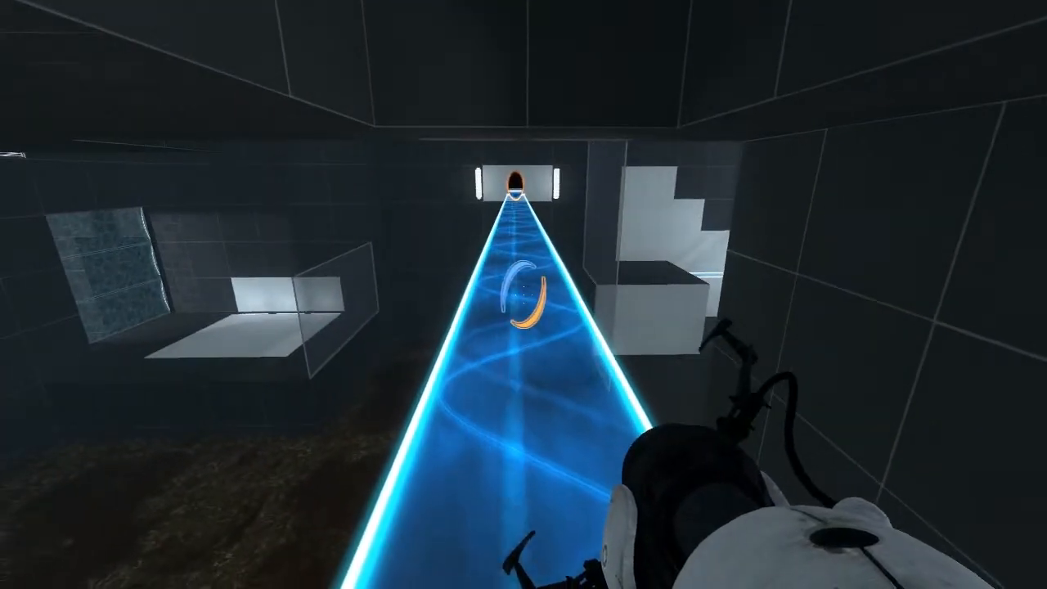
mouse_move(524, 294)
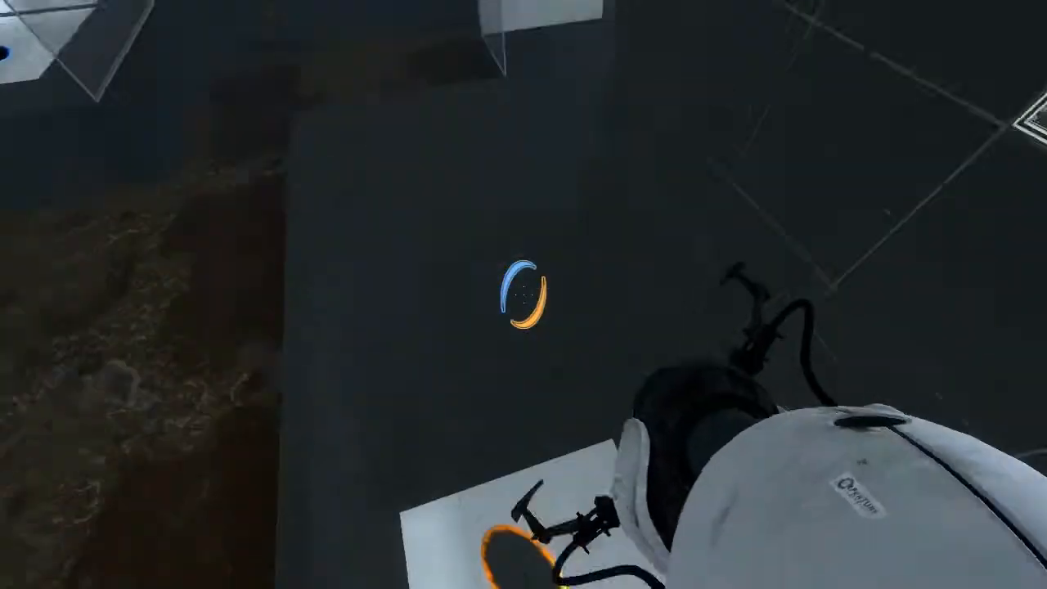
mouse_move(523, 295)
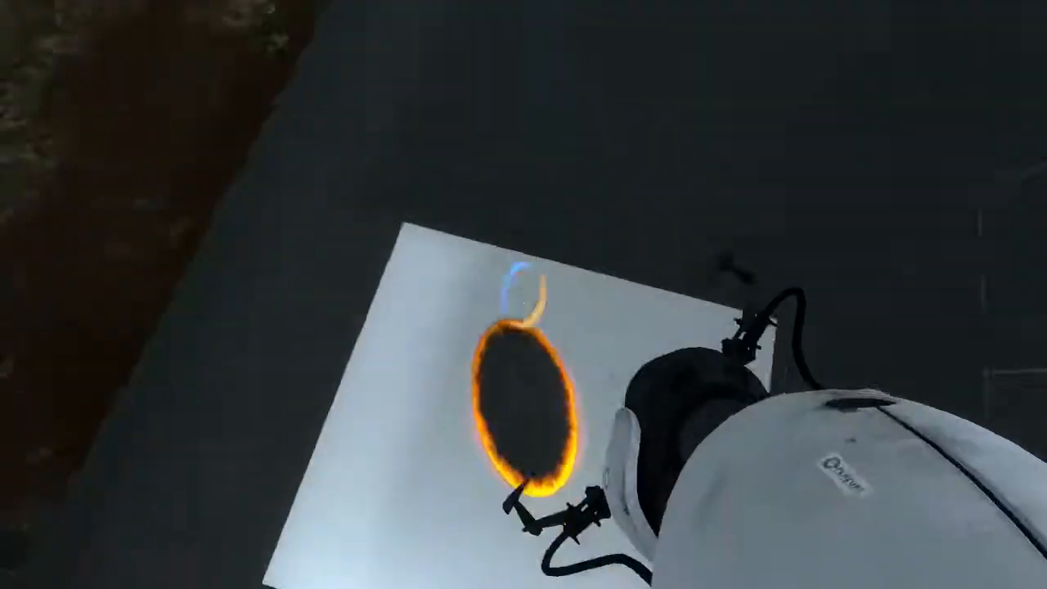
mouse_move(523, 295)
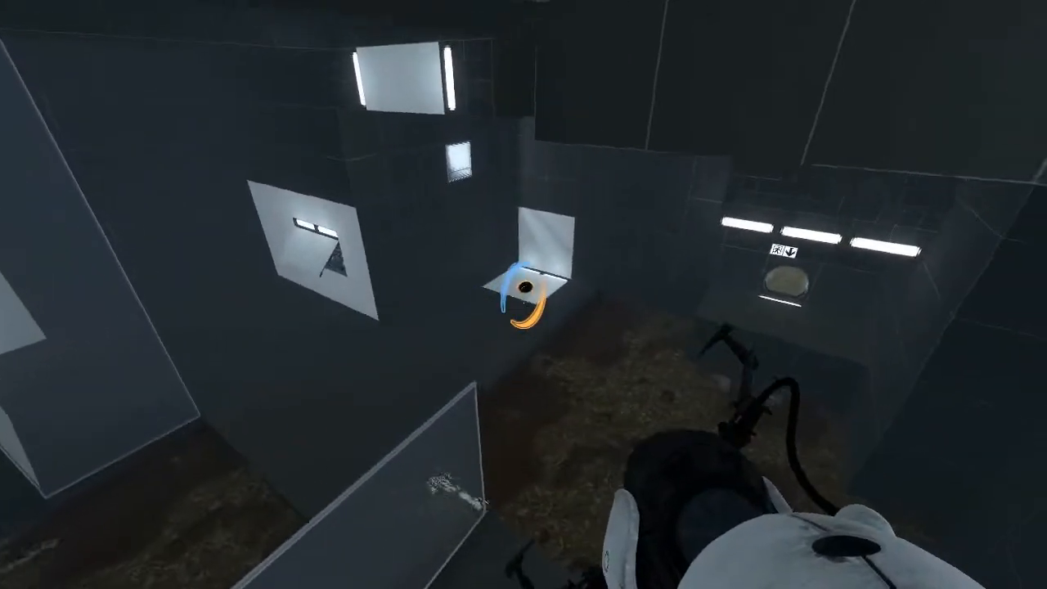
mouse_move(523, 294)
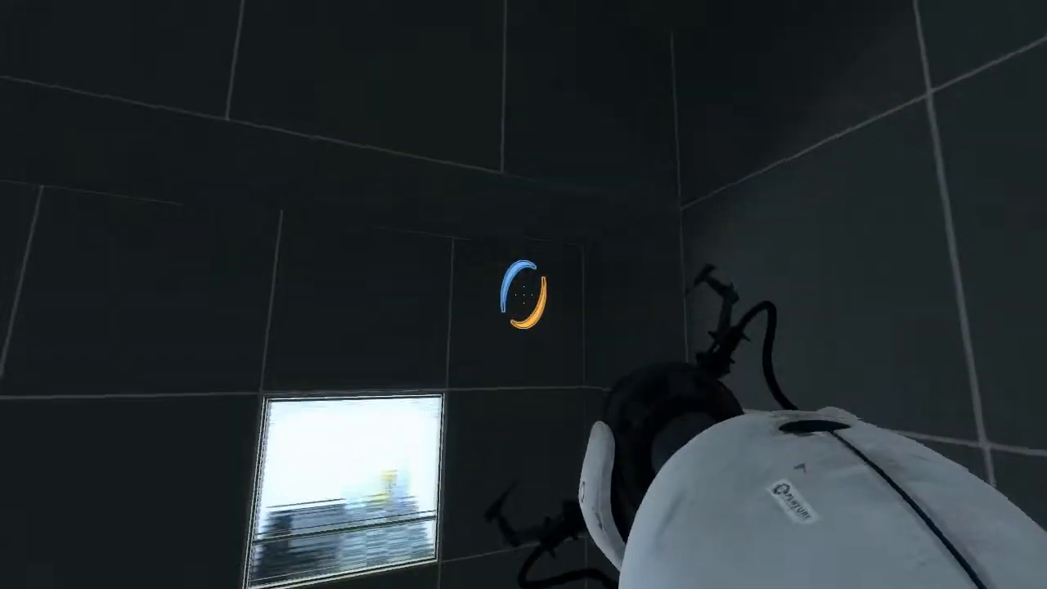
mouse_move(523, 295)
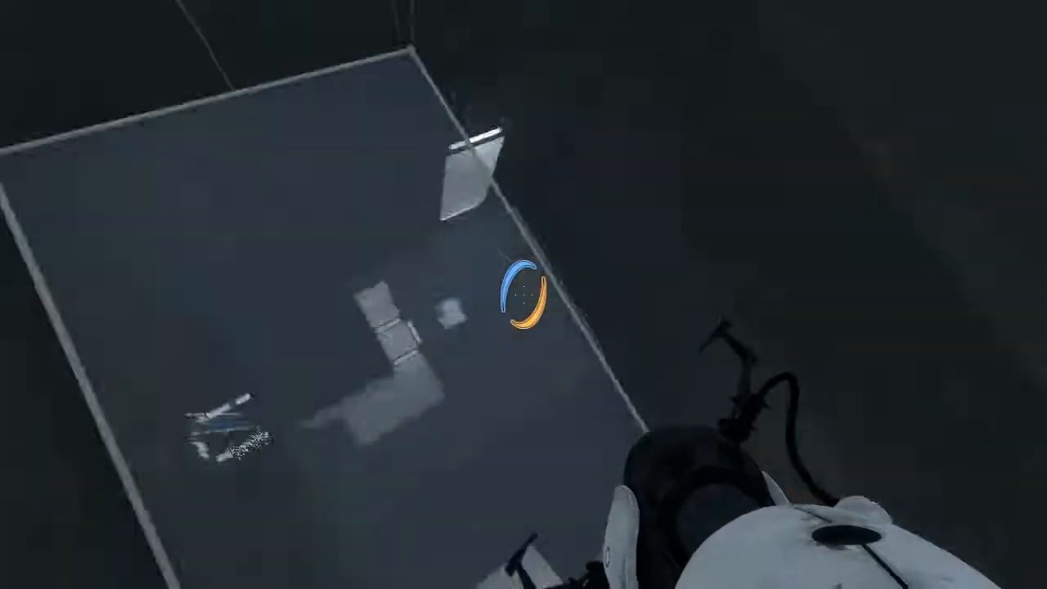
mouse_move(524, 295)
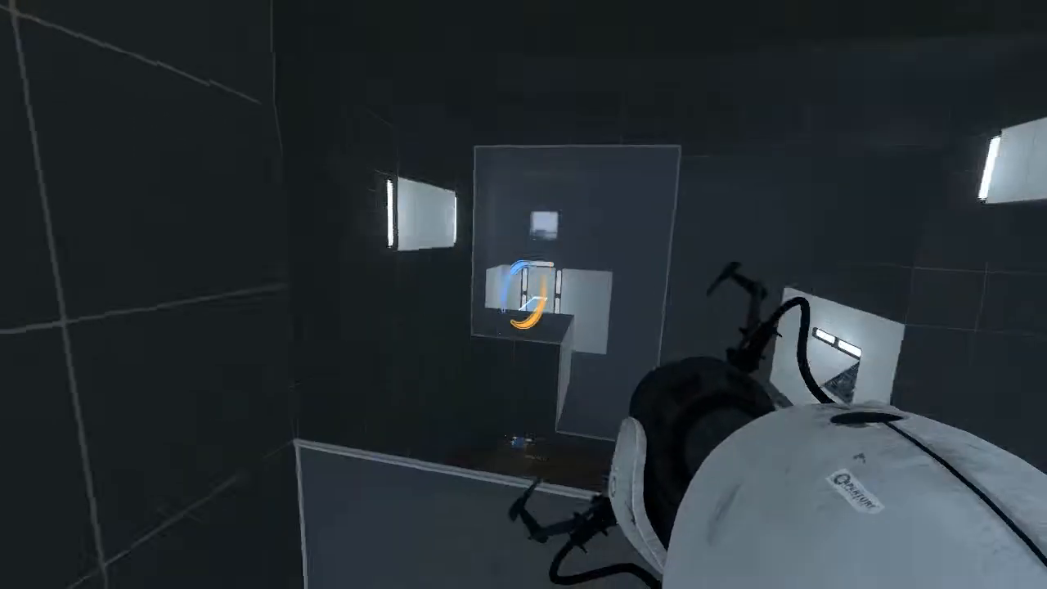
mouse_move(524, 295)
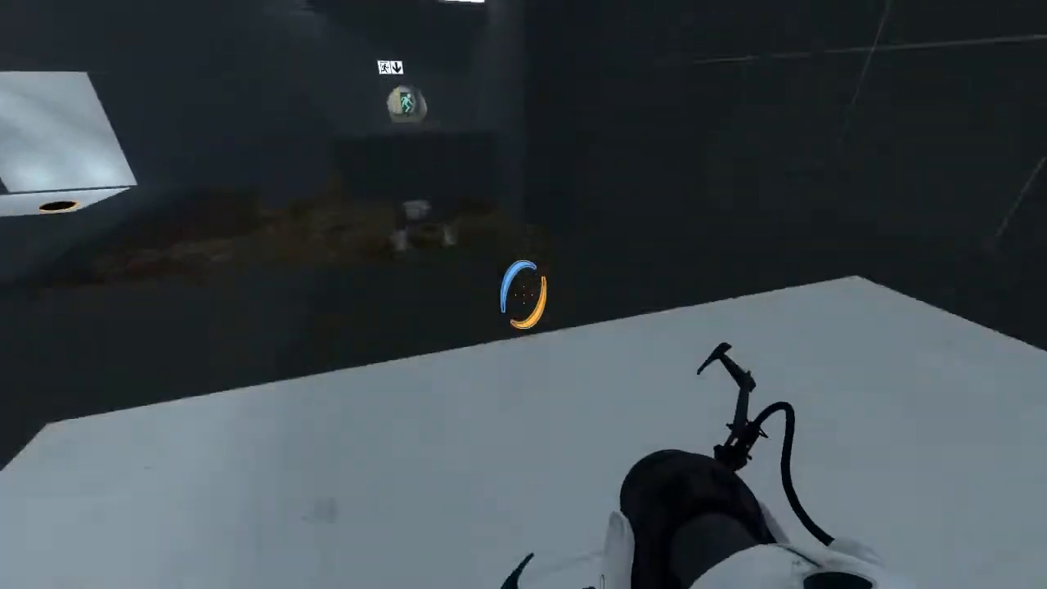
mouse_move(523, 295)
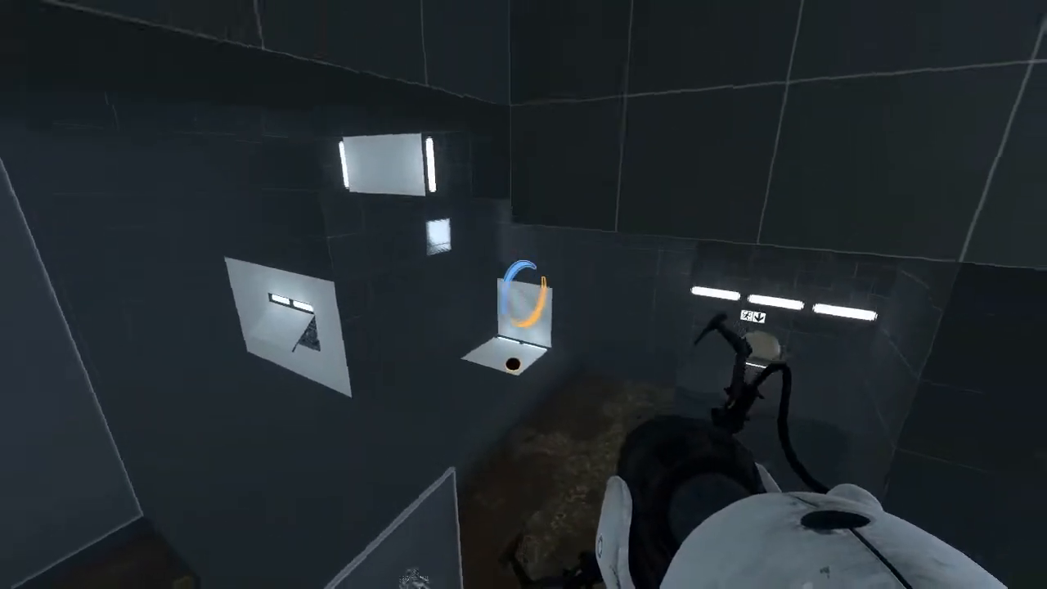
mouse_move(523, 295)
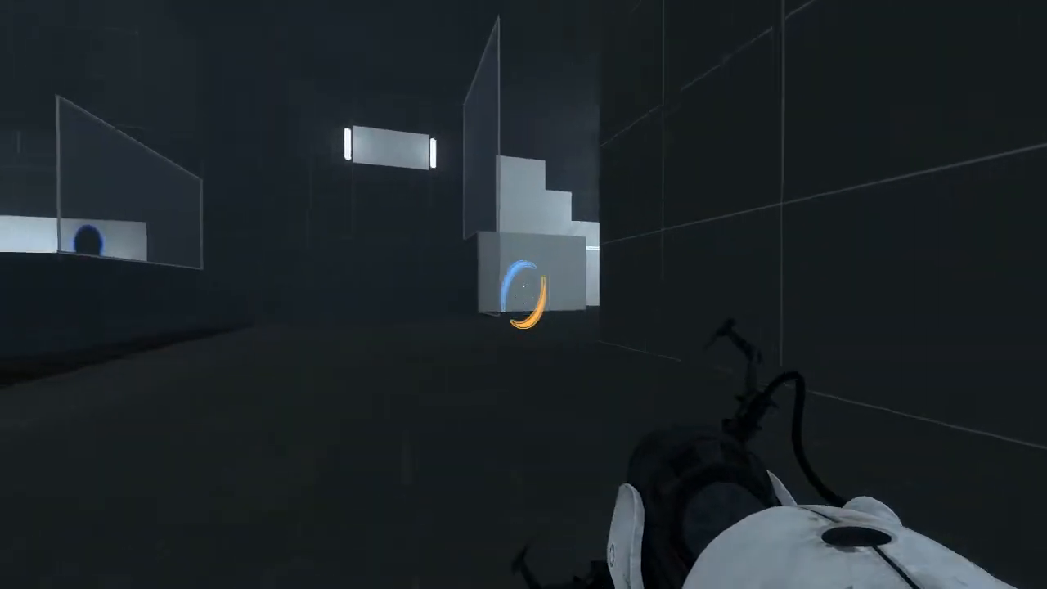
mouse_move(523, 295)
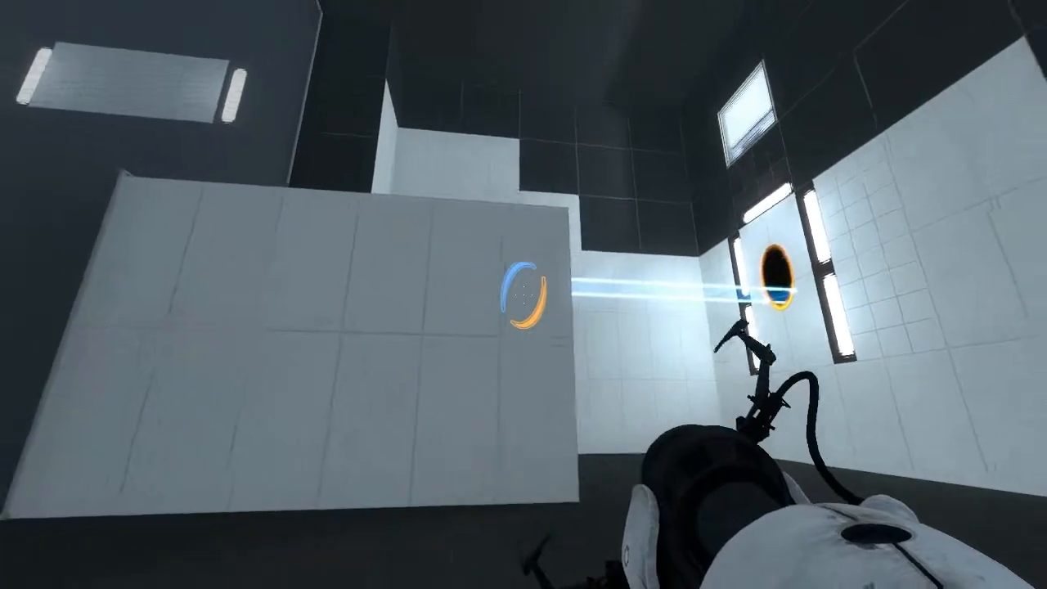
mouse_move(523, 294)
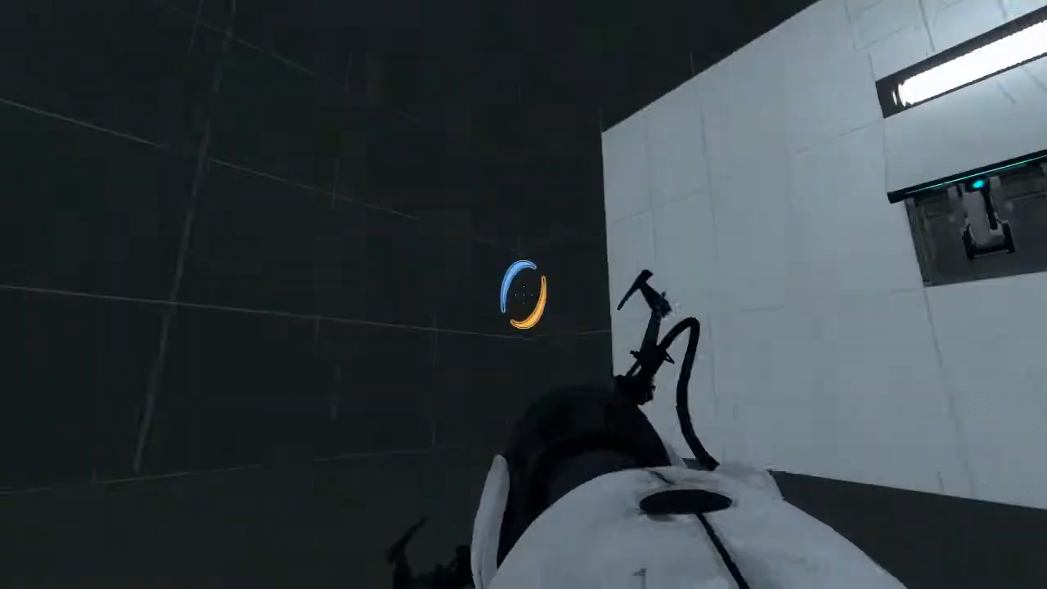
mouse_move(523, 294)
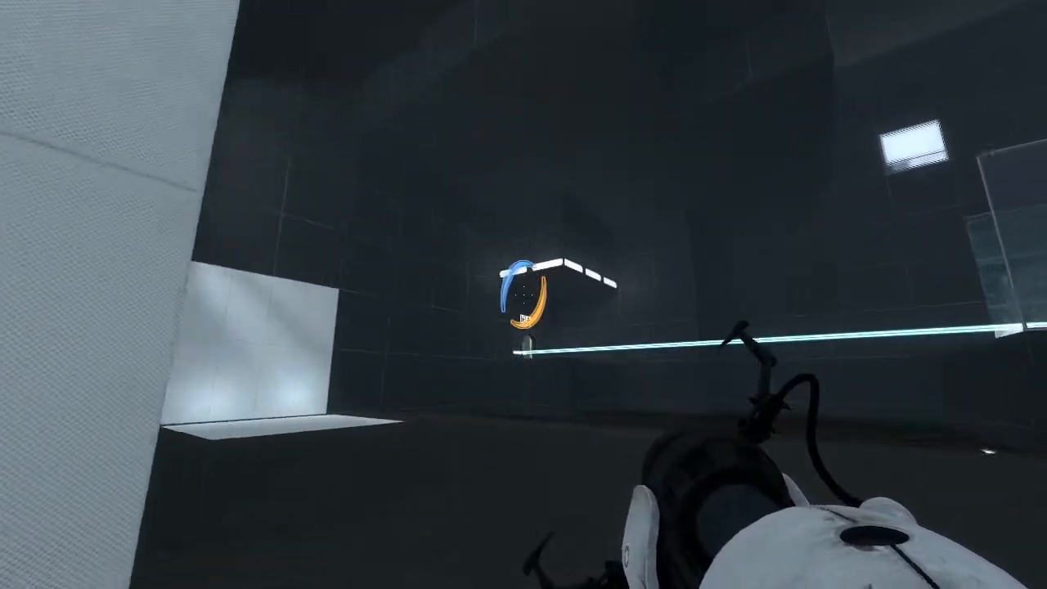
mouse_move(524, 294)
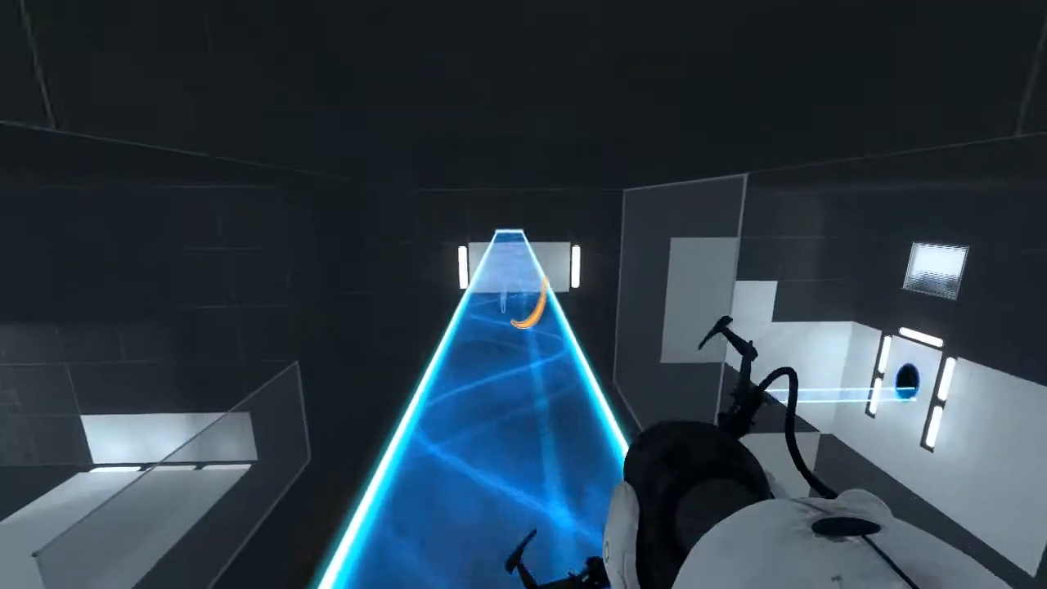
mouse_move(524, 294)
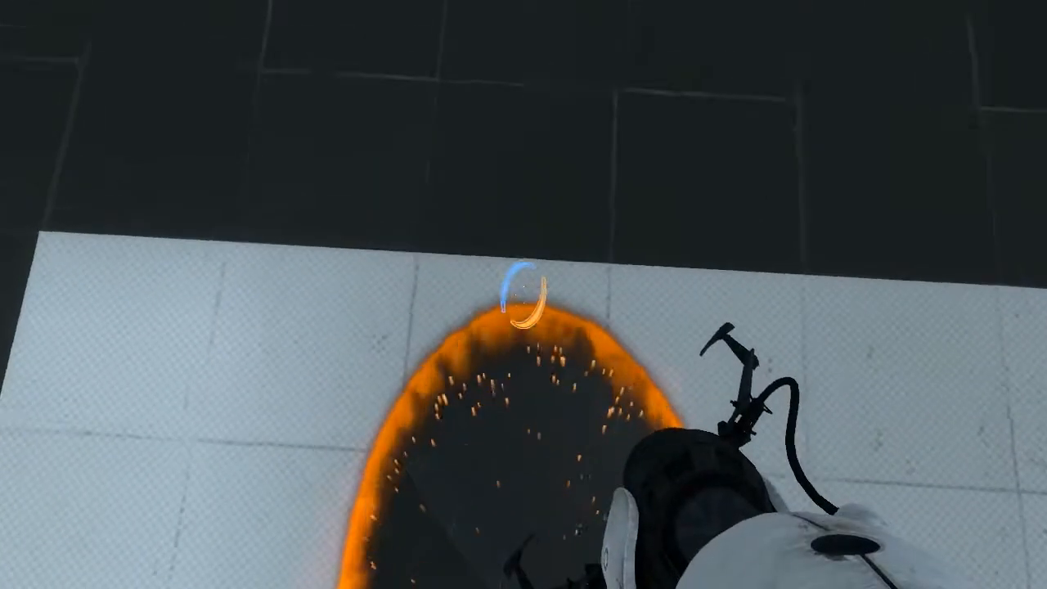
mouse_move(523, 295)
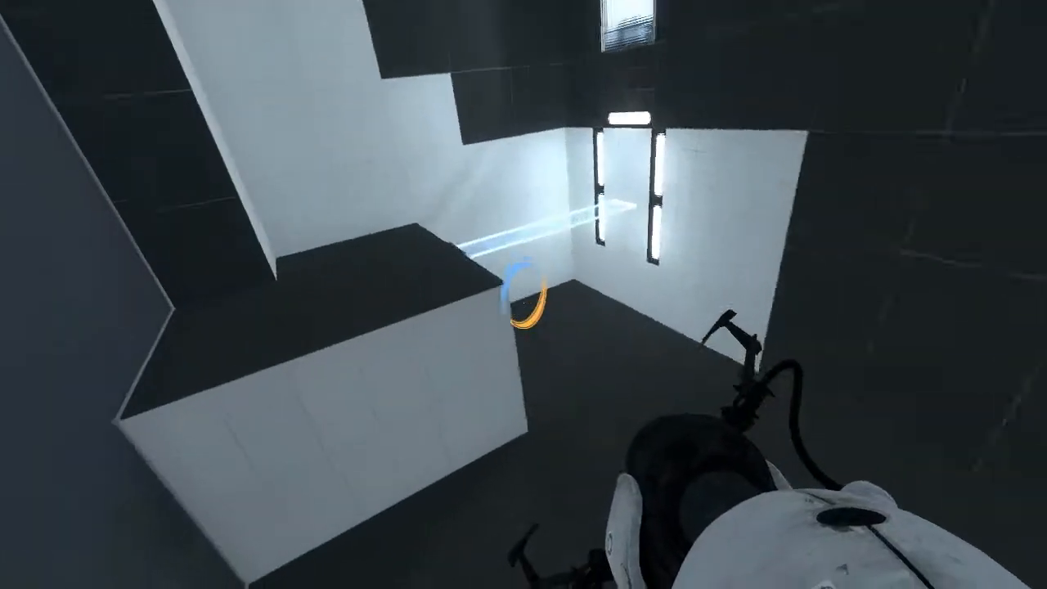
mouse_move(523, 294)
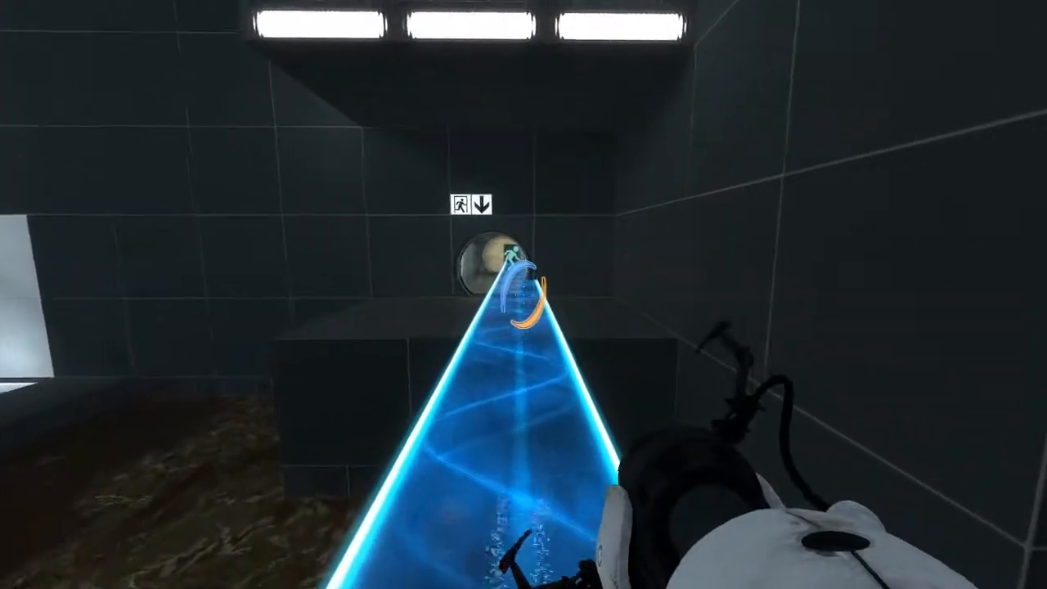
mouse_move(523, 295)
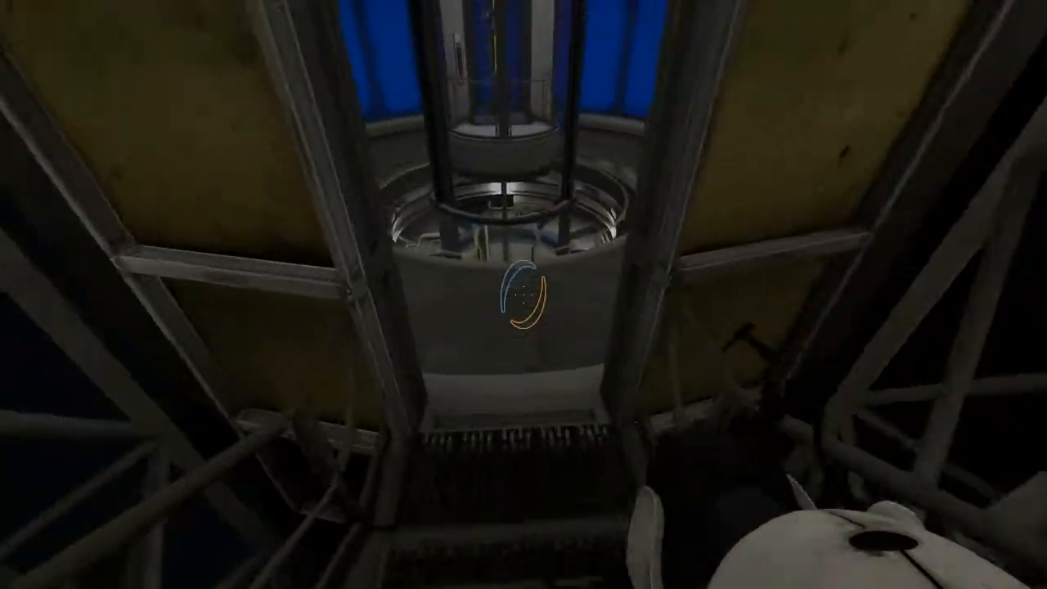
mouse_move(524, 294)
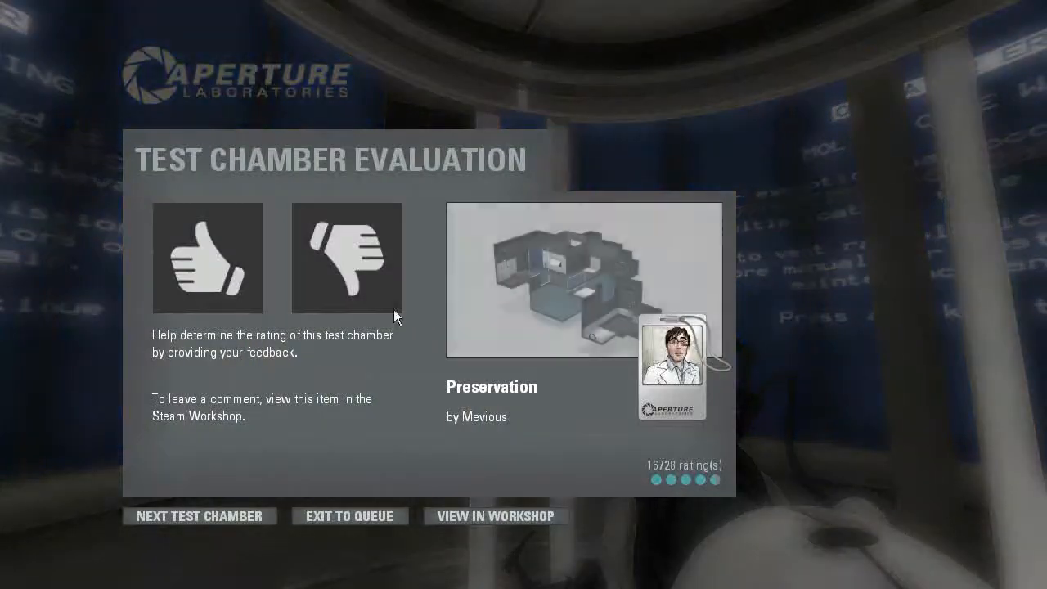
- Rate Preservation thumbs-up on the Test Chamber Evaluation screen
left_click(207, 258)
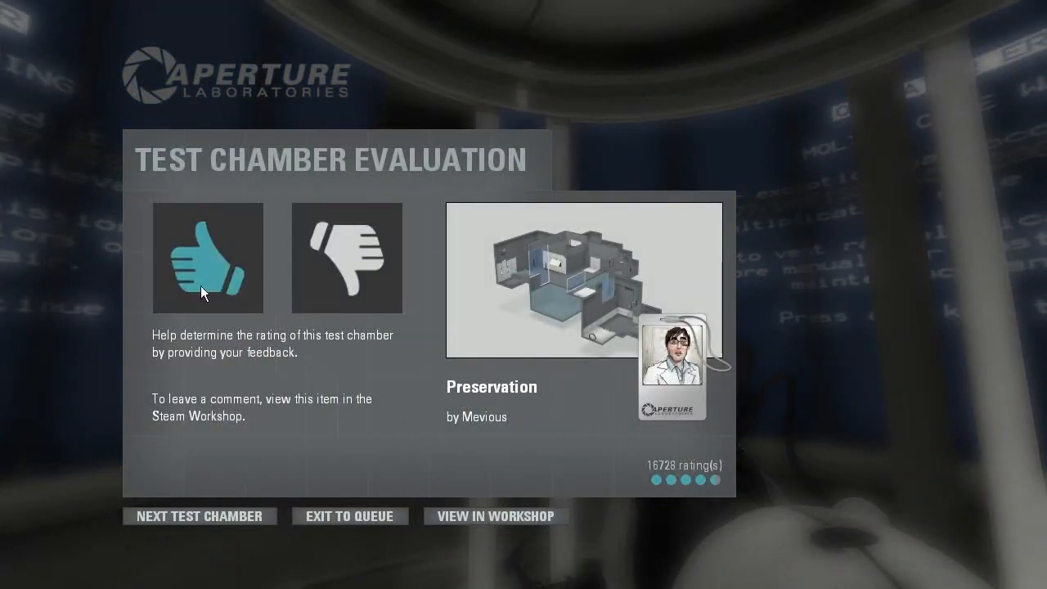
left_click(206, 259)
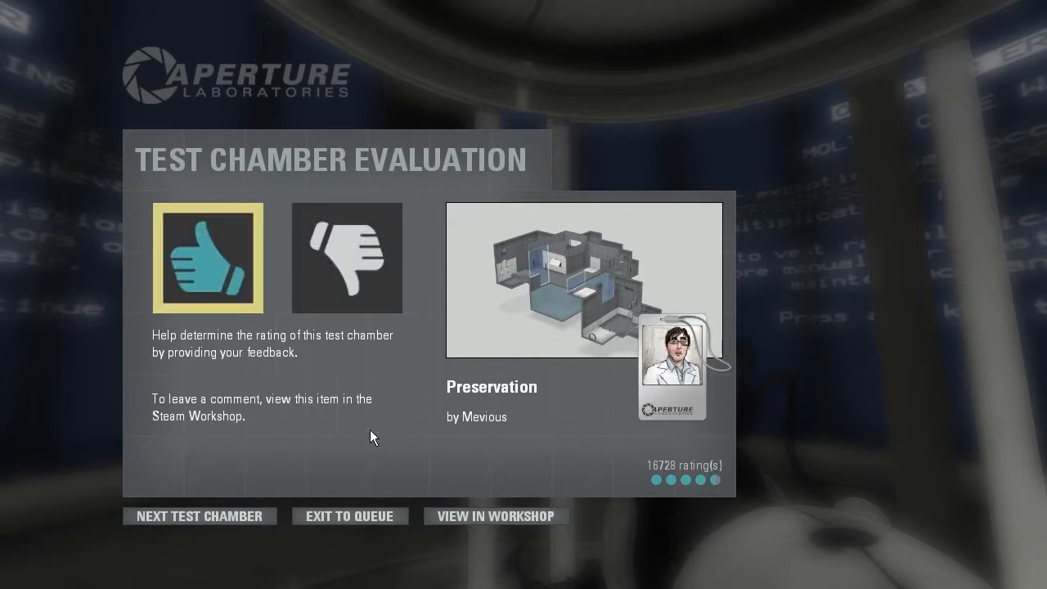
mouse_move(397, 470)
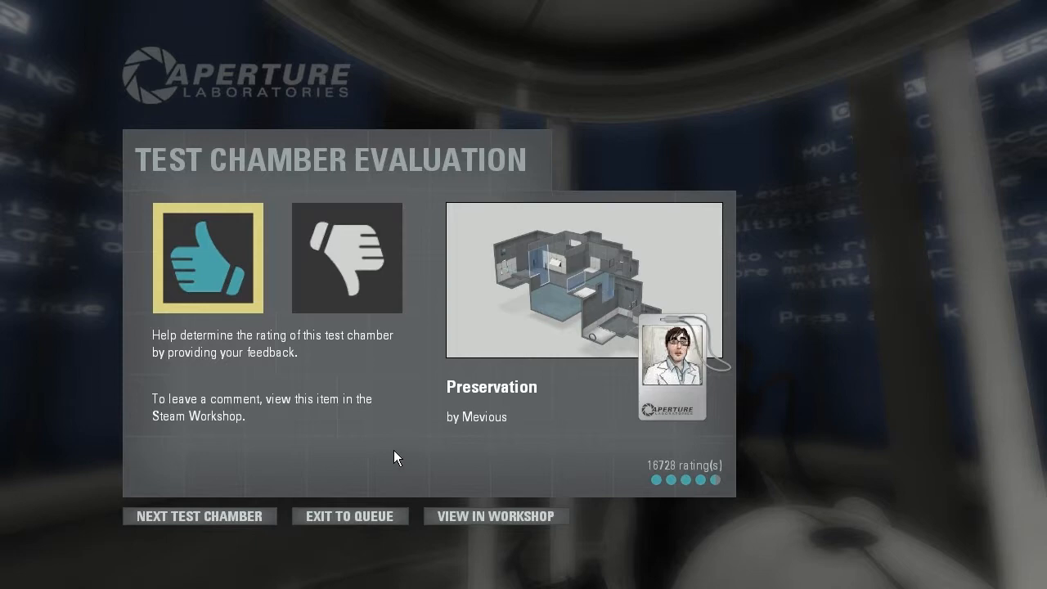
mouse_move(396, 445)
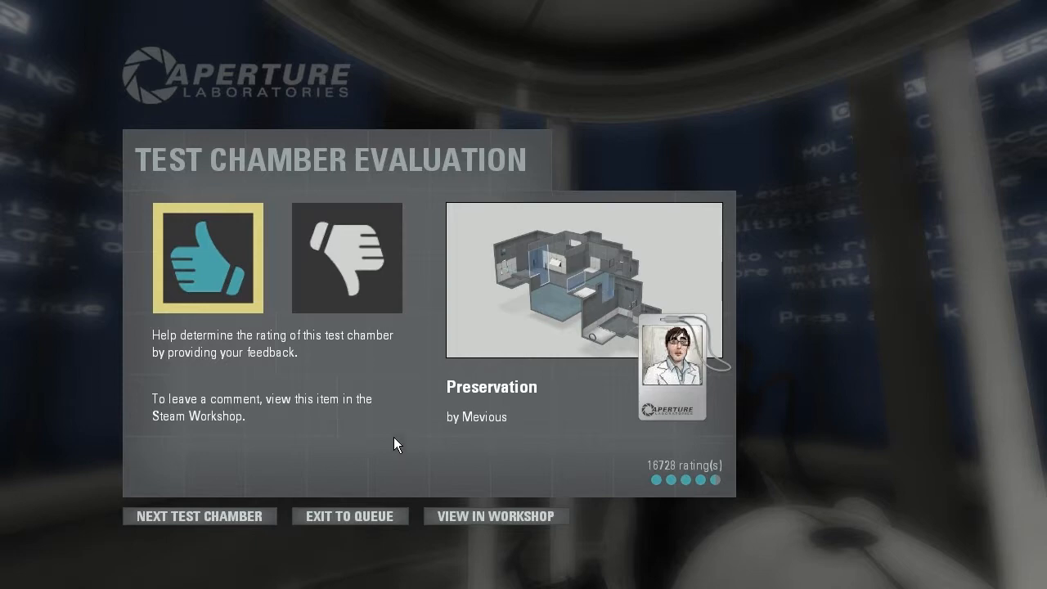
mouse_move(364, 409)
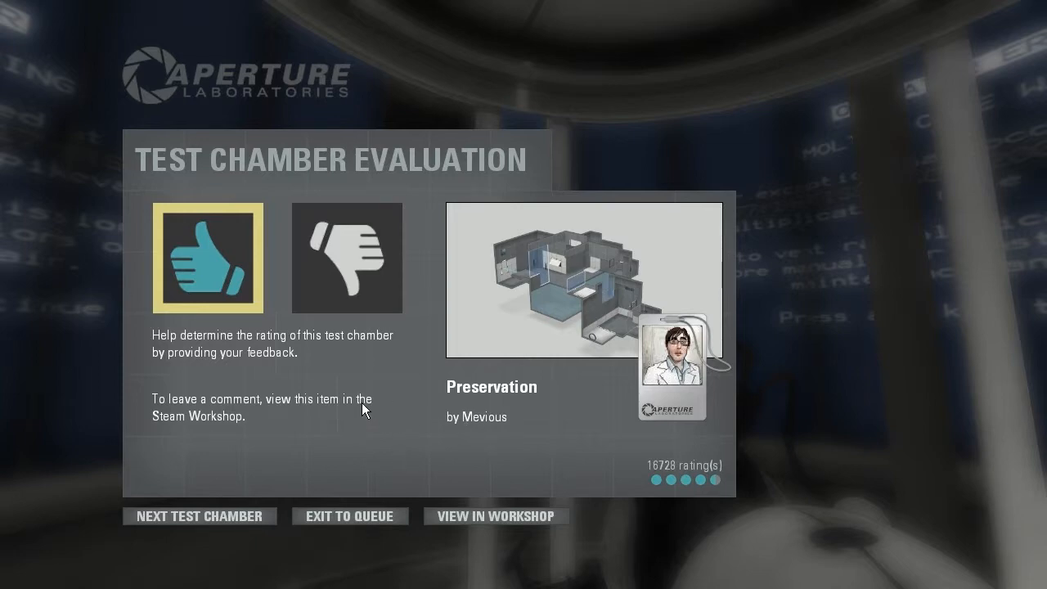